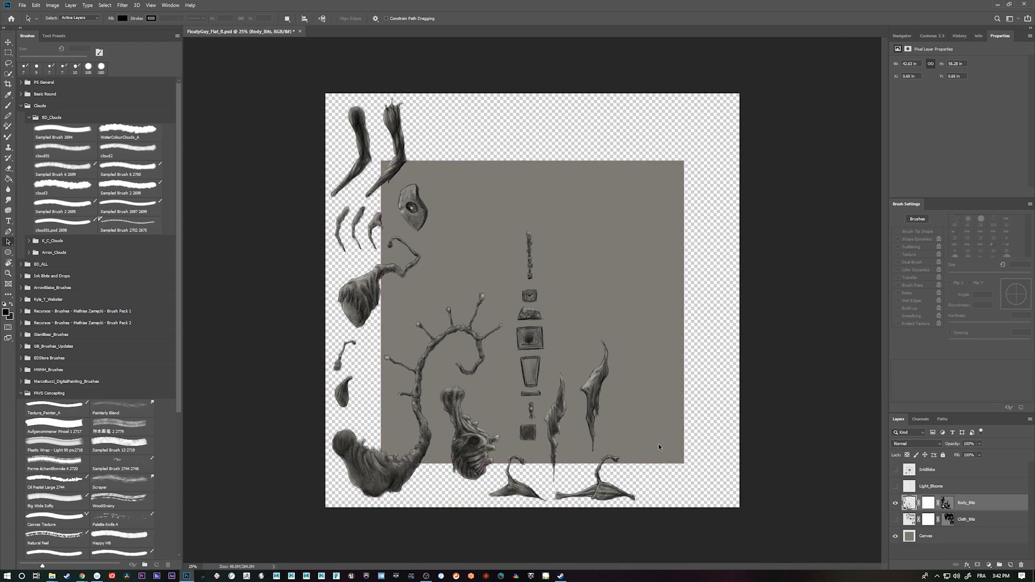
Show and select the Cloth_Bits layer, displaying its vector mask mesh paths
{"action": "left_click", "coordinate": [895, 503]}
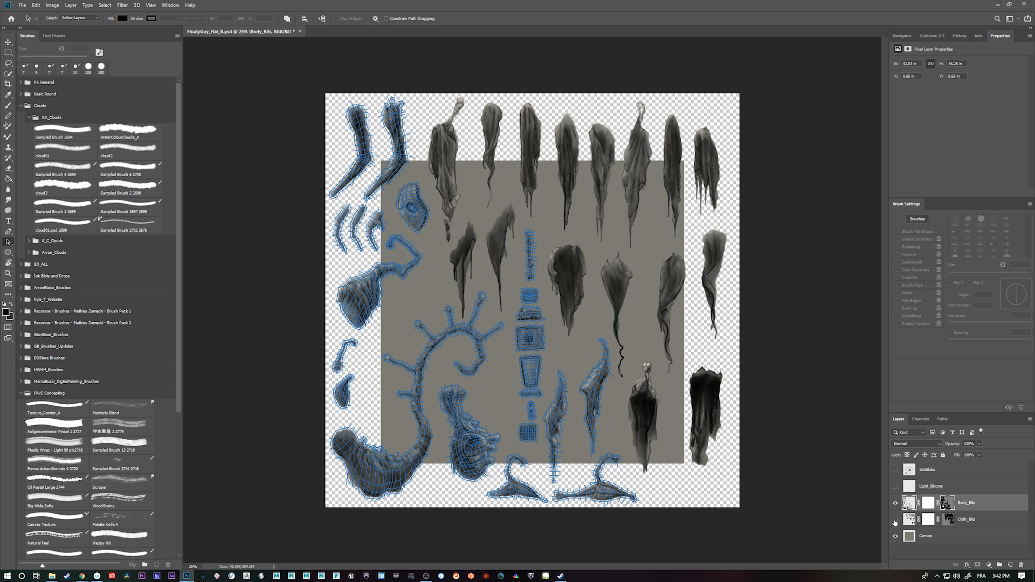
{"action": "left_click", "coordinate": [966, 520]}
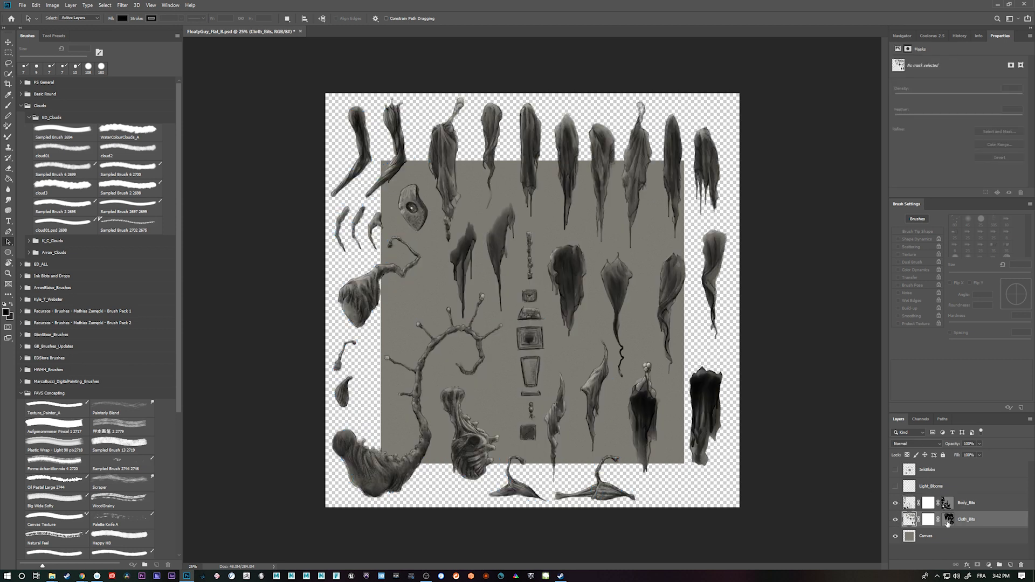
{"action": "left_click", "coordinate": [947, 520]}
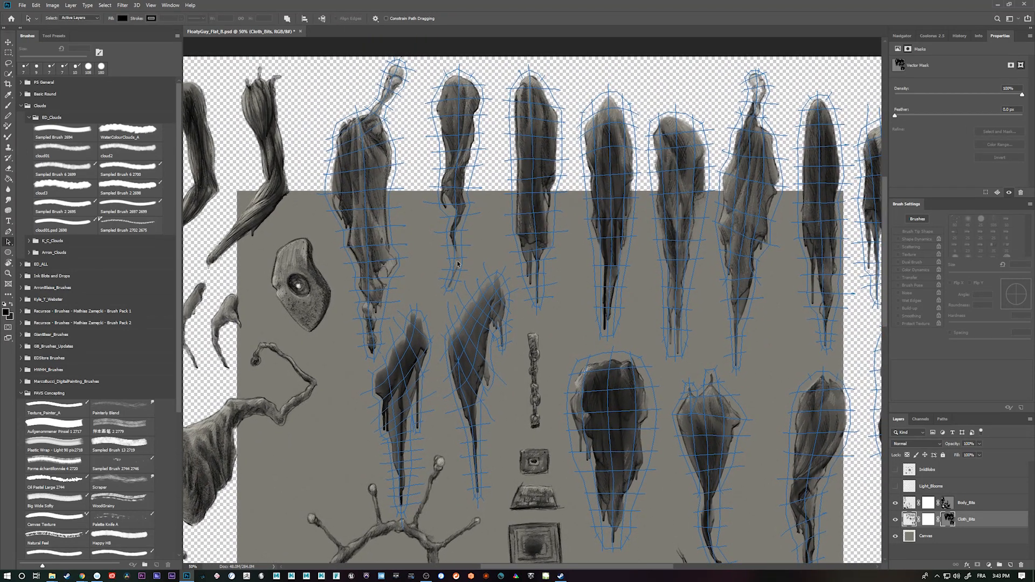
Inspect the cloth and body meshes, then hide the Body_Bits and Cloth_Bits layers
{"action": "scroll", "scroll_direction": "up", "scroll_amount": 3}
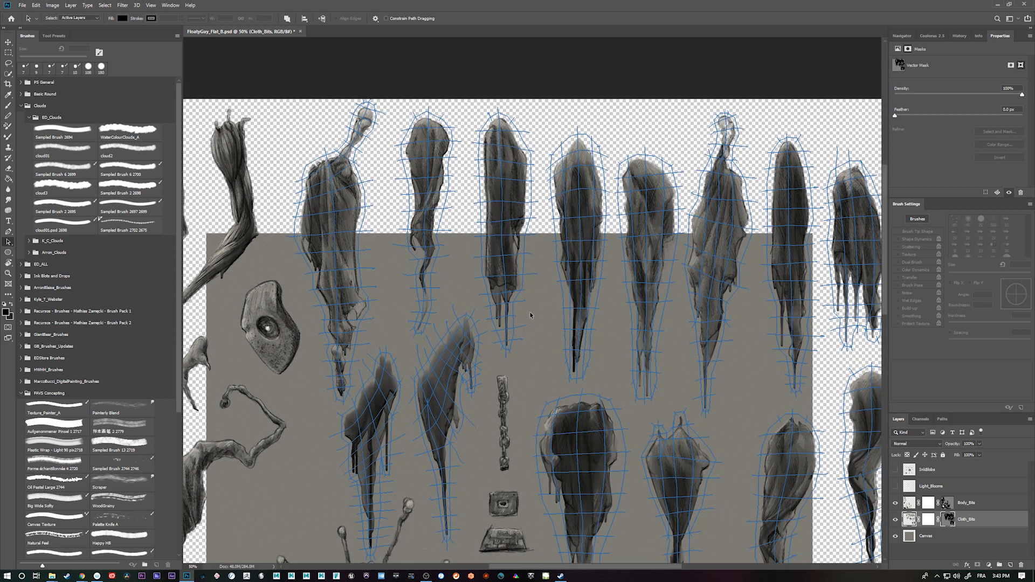
{"action": "scroll", "scroll_direction": "down", "scroll_amount": 3}
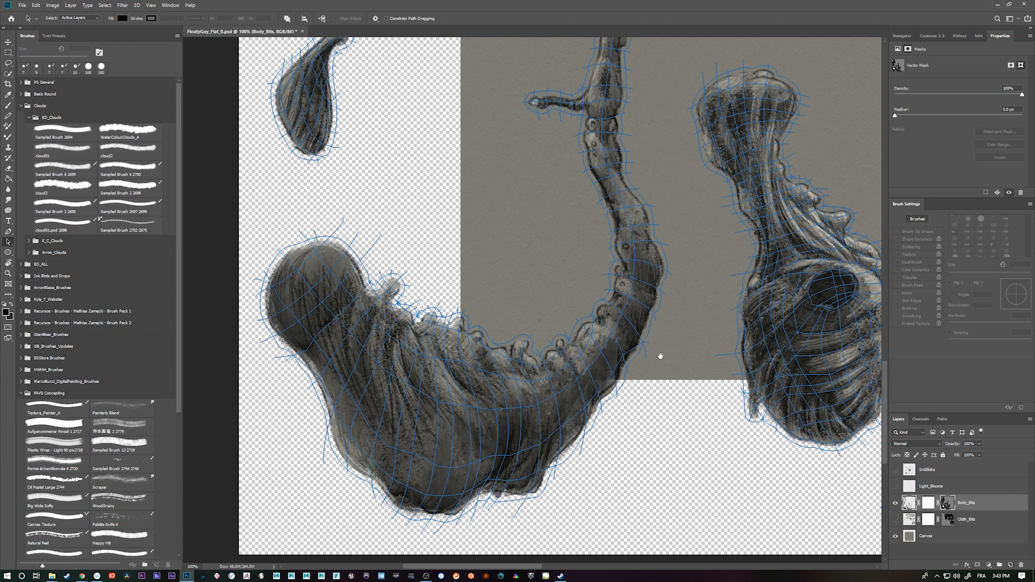
{"action": "left_click", "coordinate": [896, 502]}
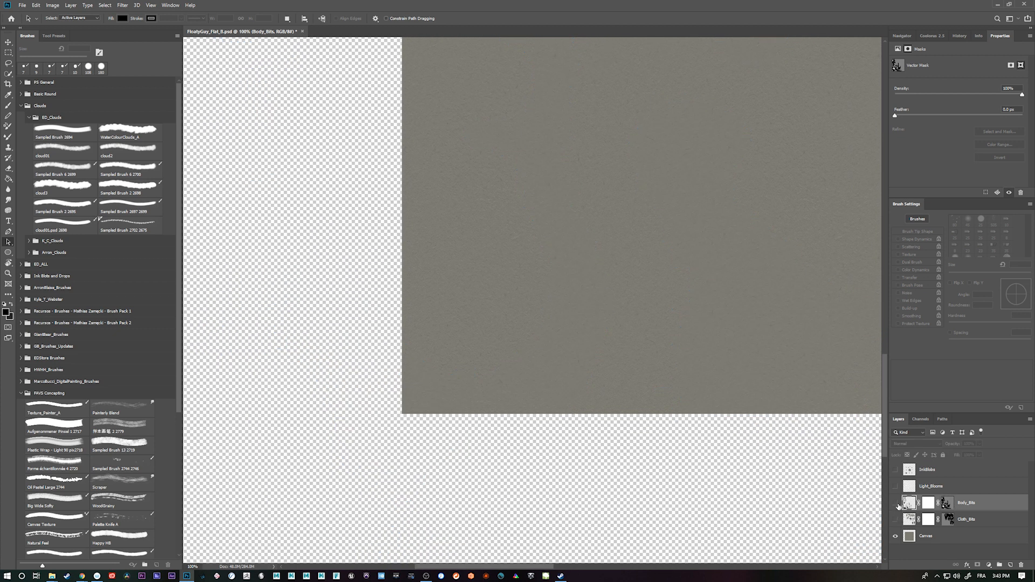
Load the Body_Bits outline, expand the selection, and make a work path from it
{"action": "left_click", "coordinate": [909, 502]}
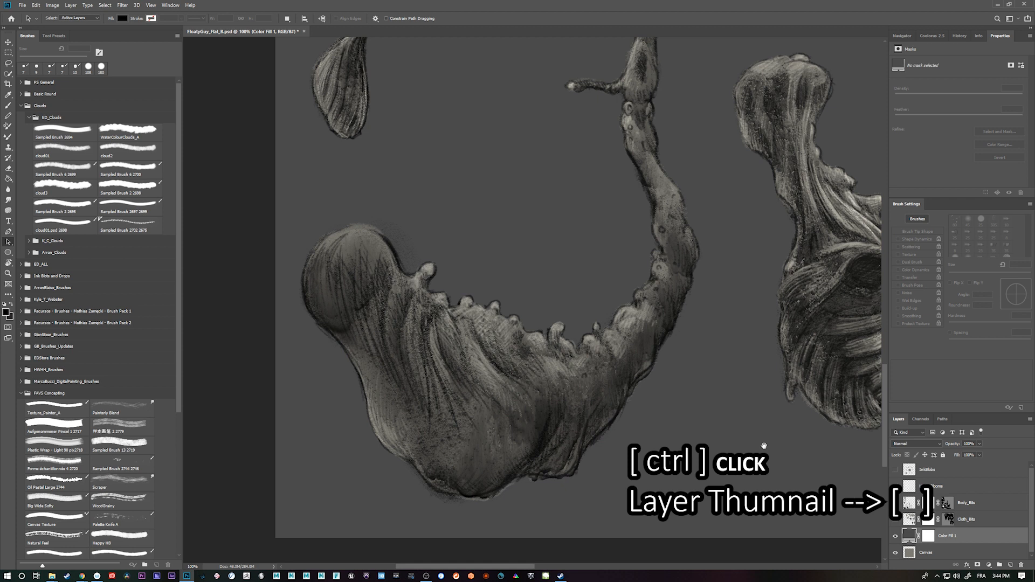
{"action": "left_click", "coordinate": [909, 503]}
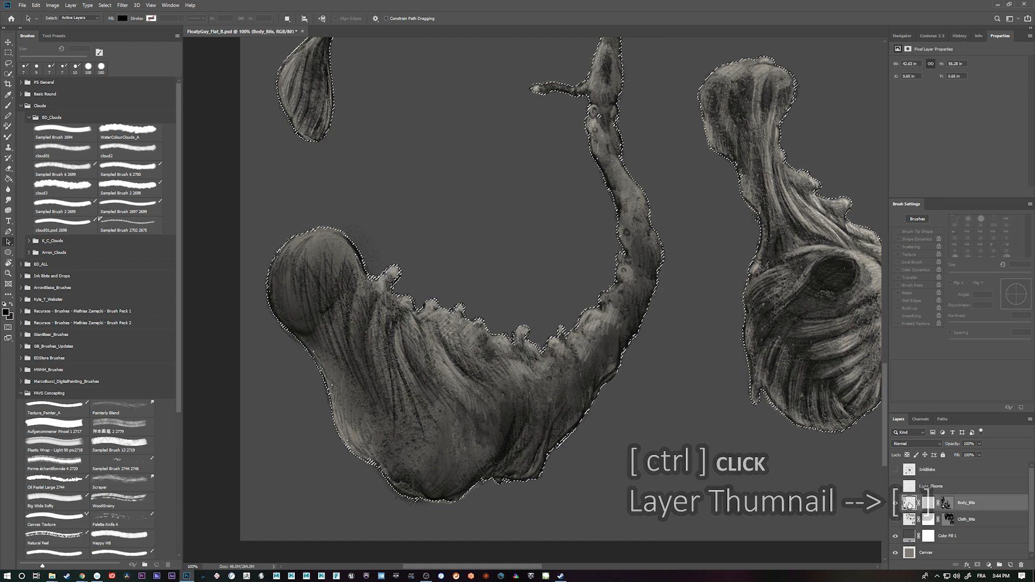
{"action": "left_click", "coordinate": [909, 503]}
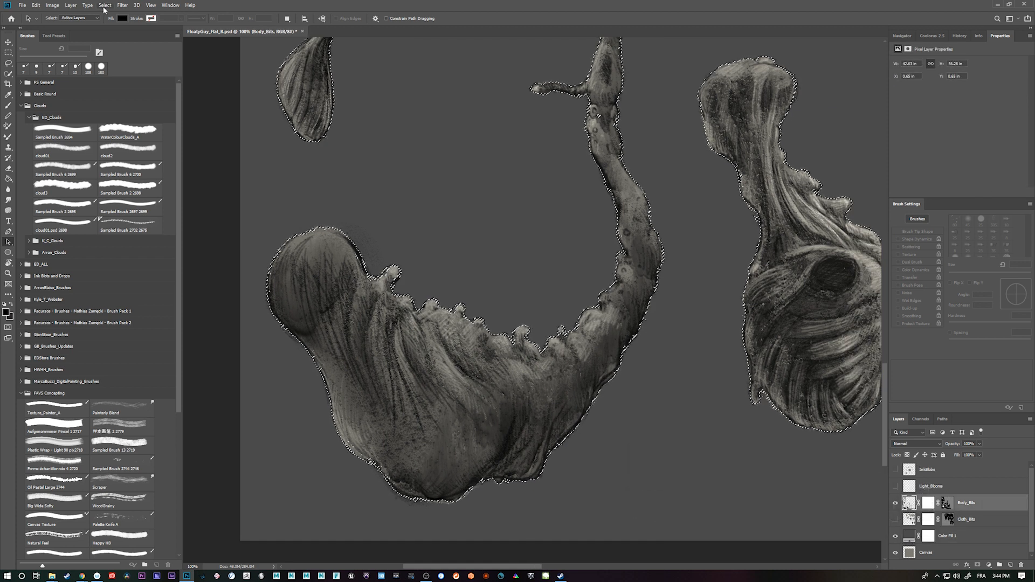
{"action": "left_click", "coordinate": [192, 135]}
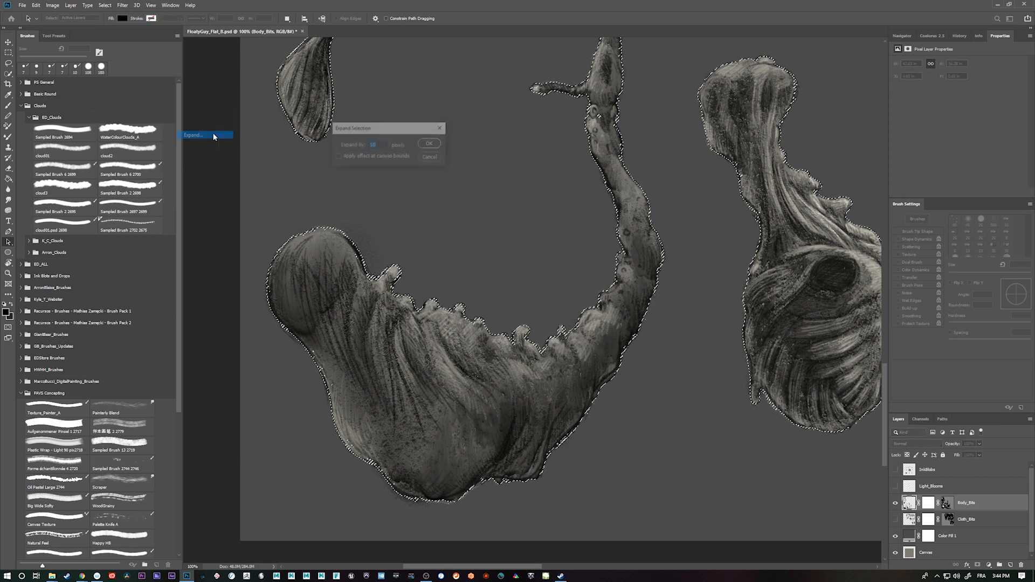
{"action": "left_click", "coordinate": [429, 143]}
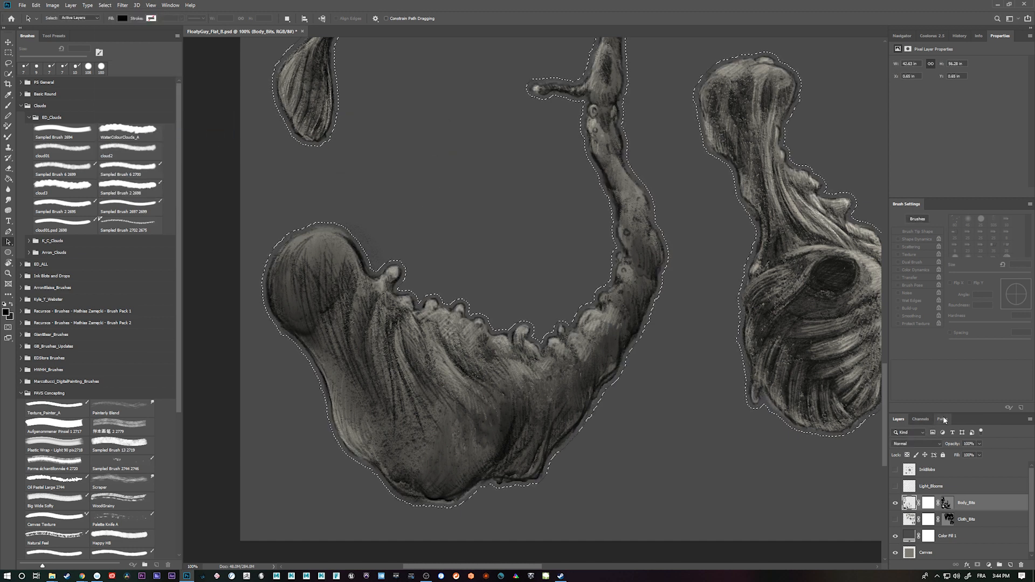
{"action": "left_click", "coordinate": [942, 419]}
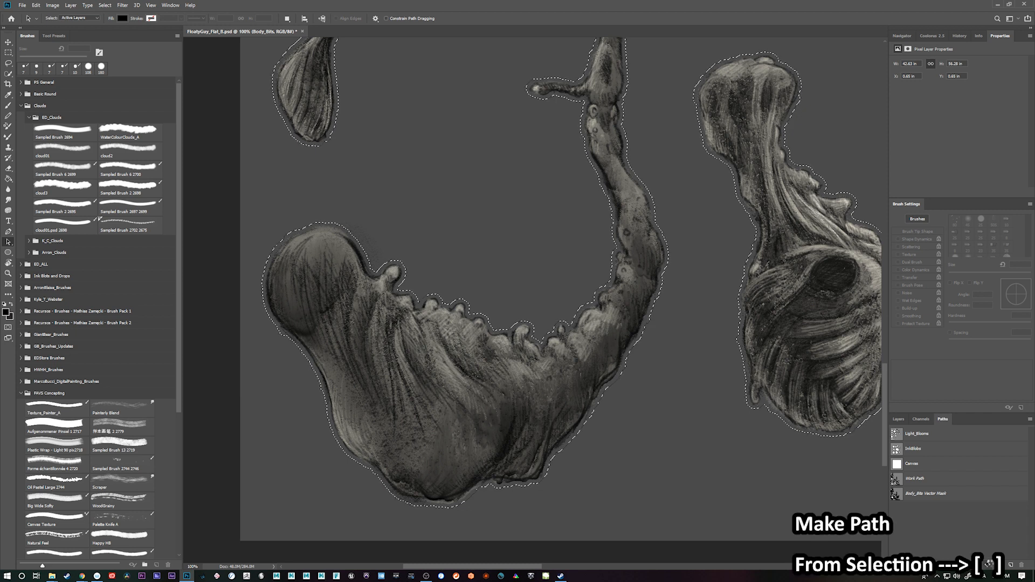
{"action": "left_click", "coordinate": [915, 478]}
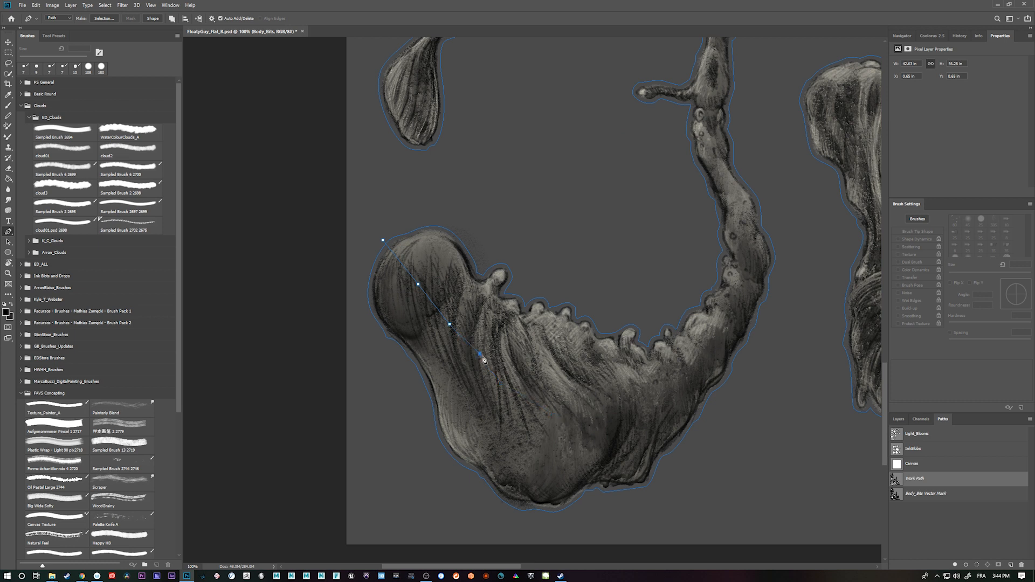
Place a Pen anchor for a mesh line across the bulbous body part
{"action": "left_click", "coordinate": [677, 381]}
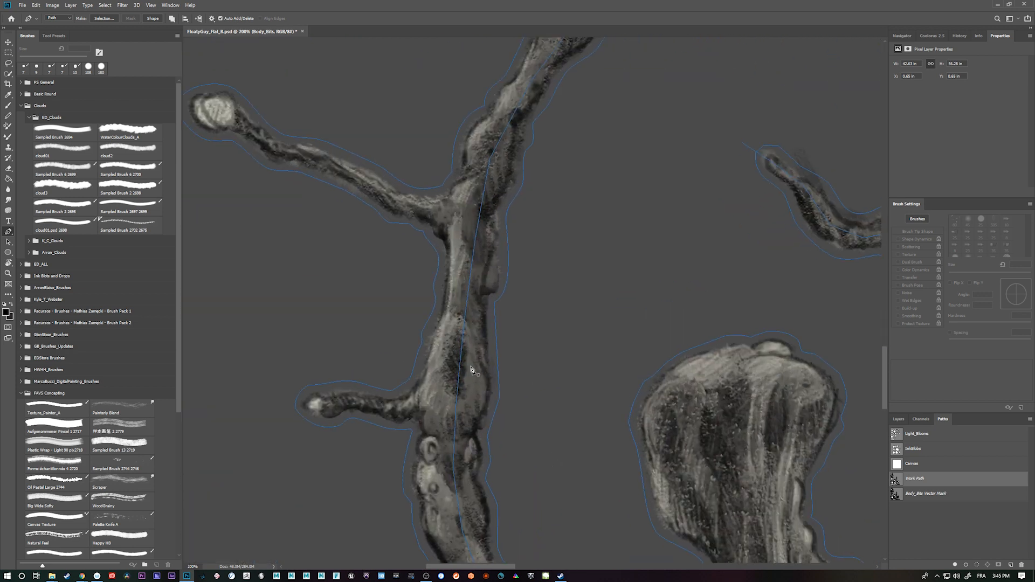
Switch to the Freeform Pen for drawing strokes over the stalk branches
{"action": "key", "text": "shift+p"}
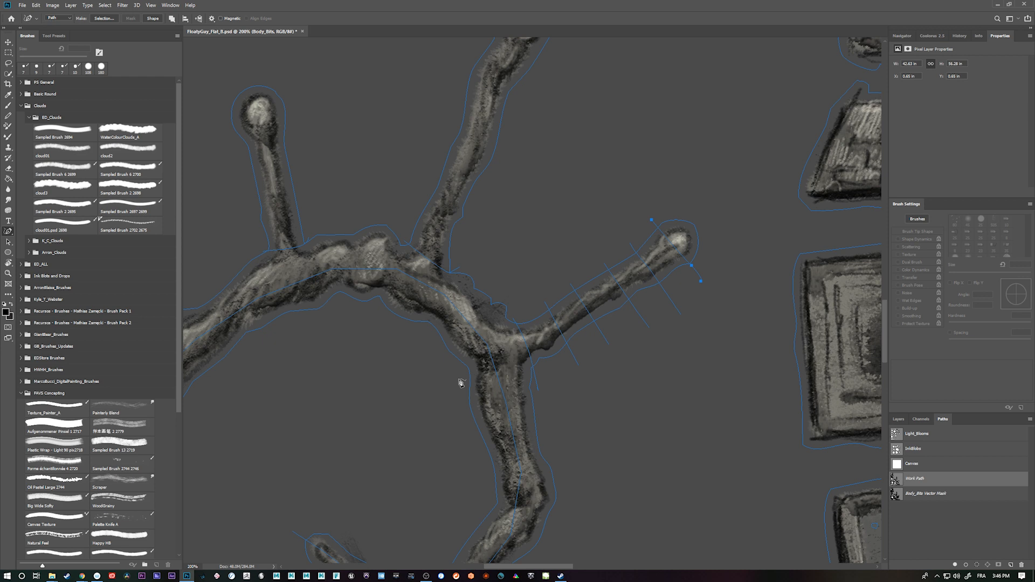
{"action": "mouse_move", "coordinate": [700, 230]}
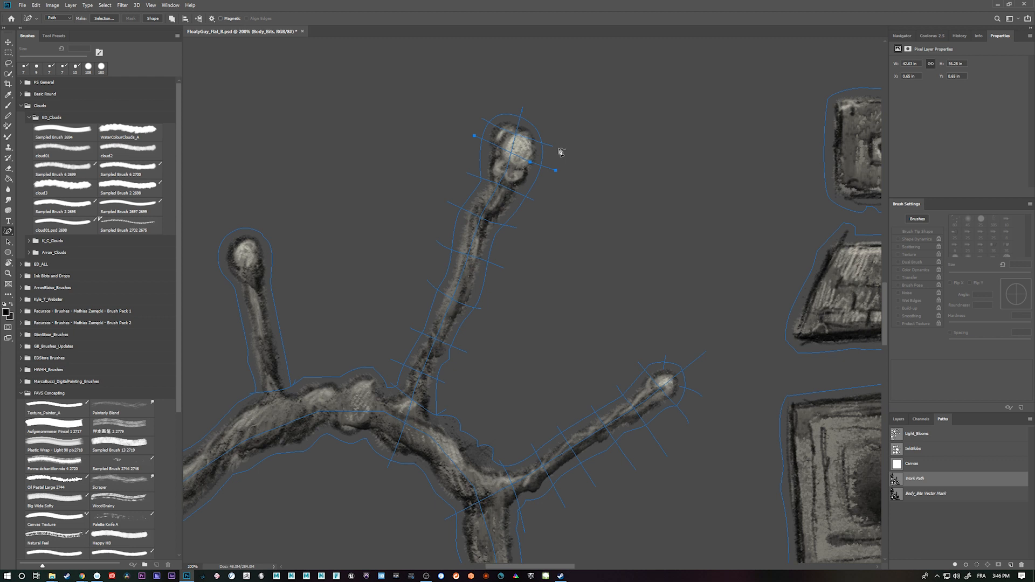
Cycle between the path selection tools to adjust anchors on the tendril work path
{"action": "key", "text": "shift+a"}
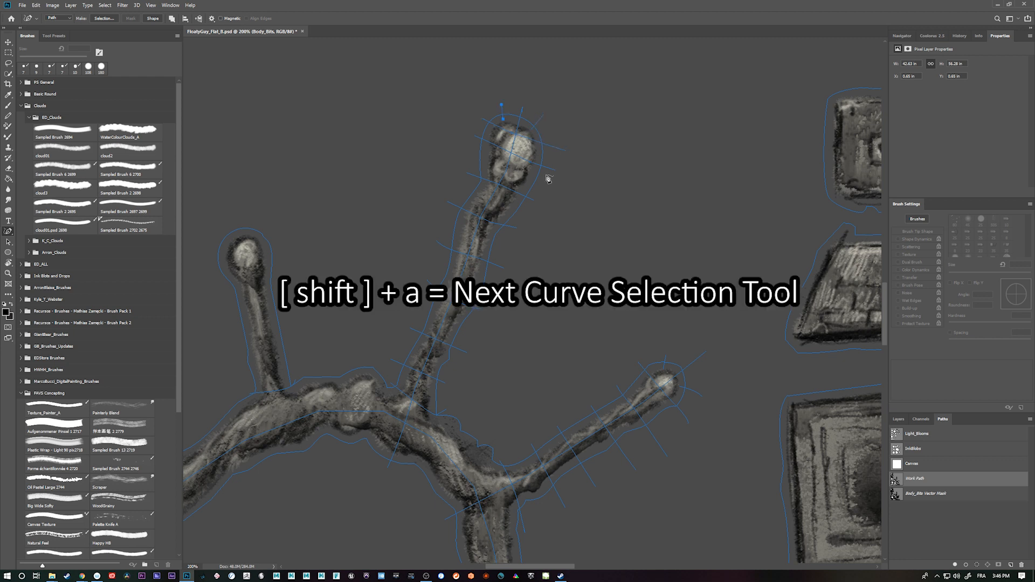
{"action": "key", "text": "shift+a"}
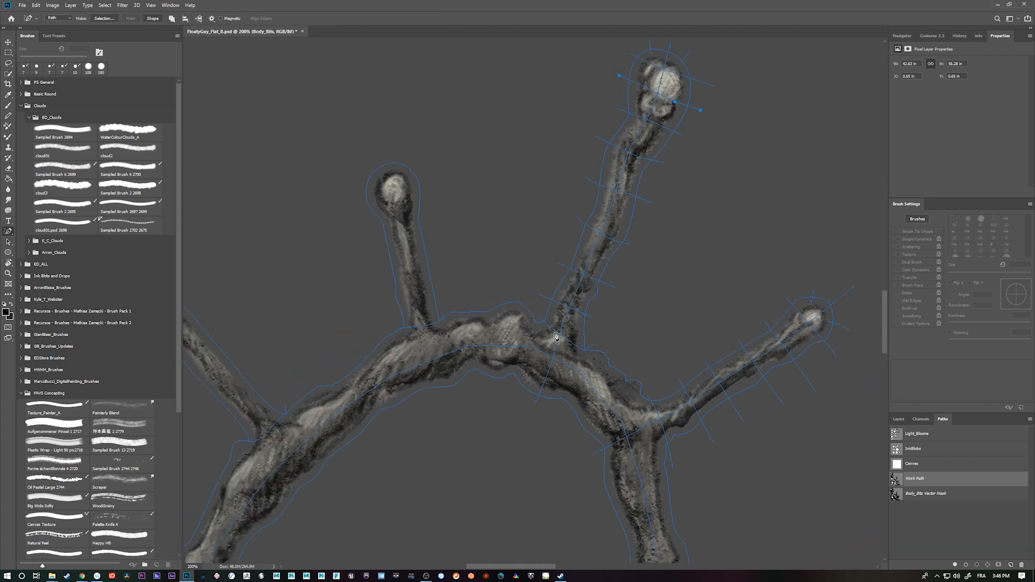
{"action": "mouse_move", "coordinate": [545, 323]}
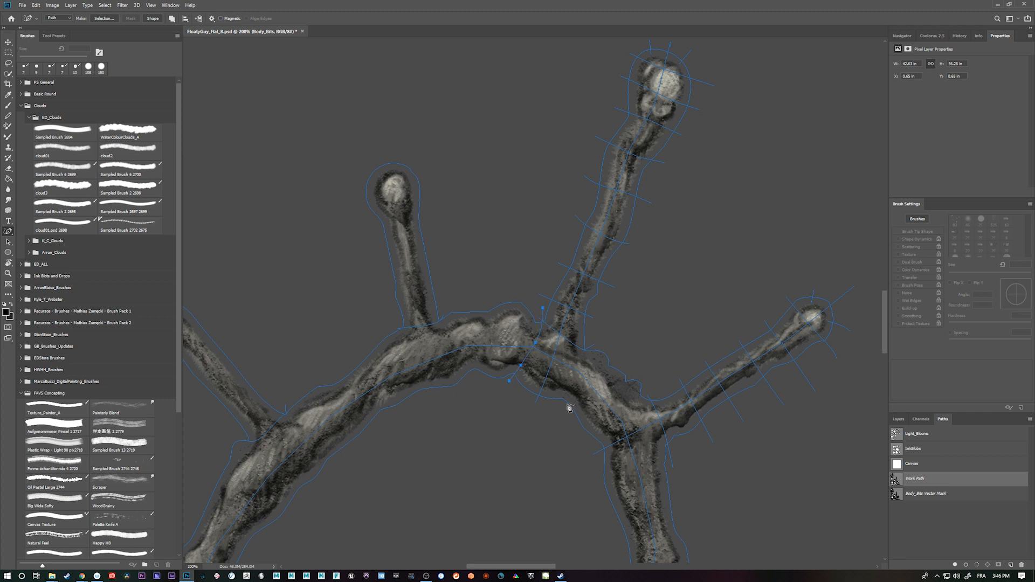
{"action": "mouse_move", "coordinate": [587, 350]}
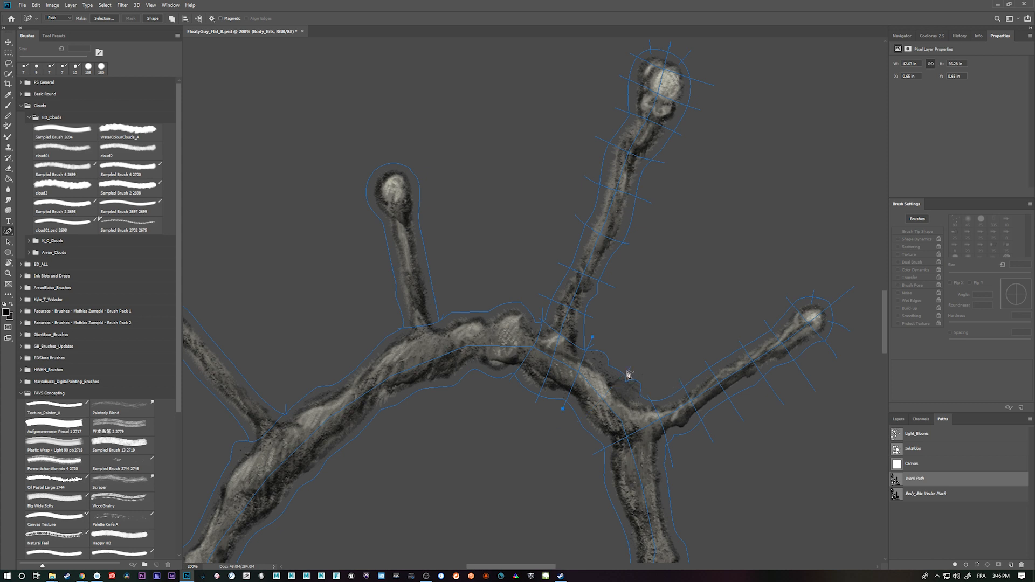
{"action": "mouse_move", "coordinate": [647, 385]}
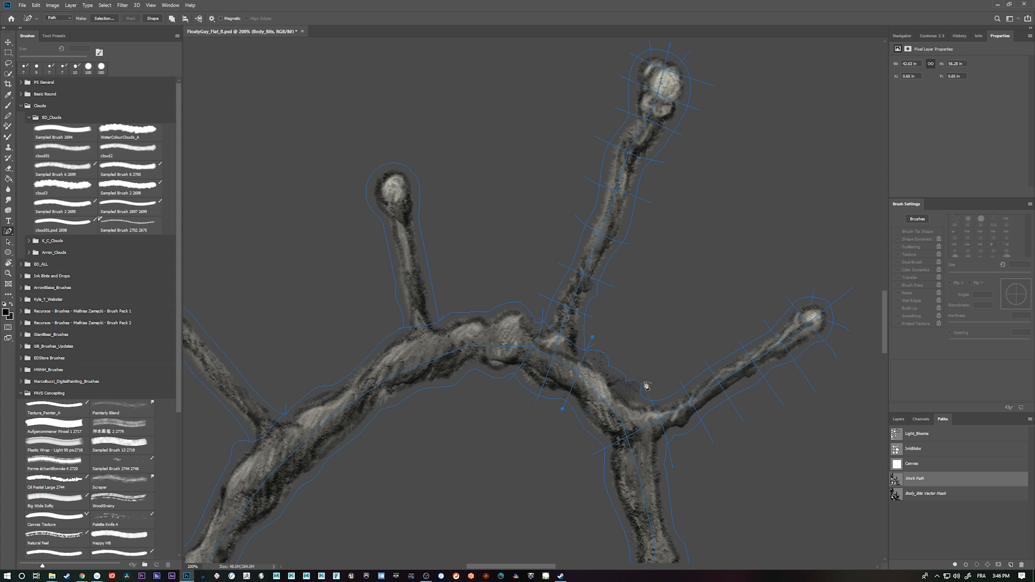
{"action": "mouse_move", "coordinate": [637, 365]}
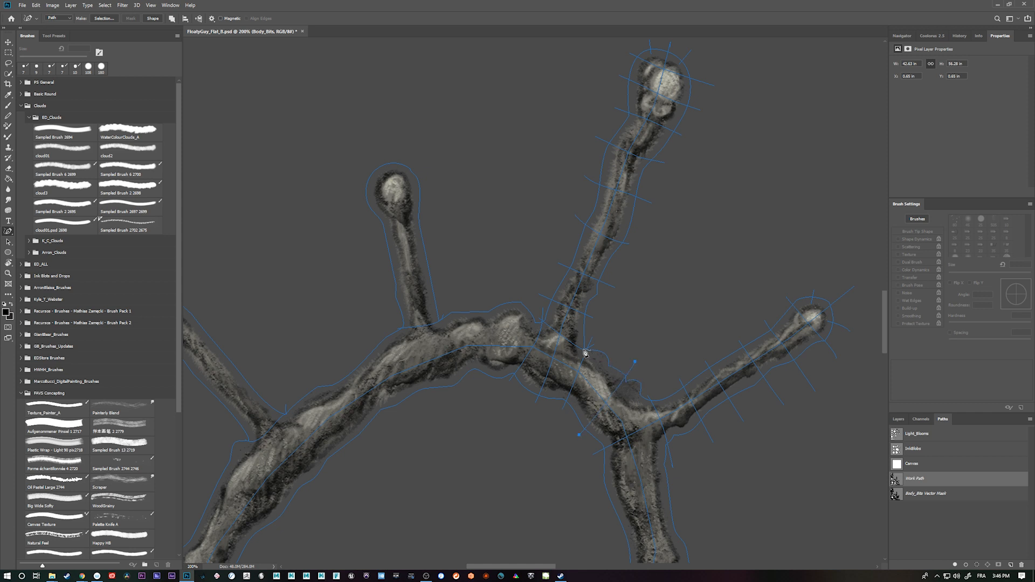
{"action": "mouse_move", "coordinate": [592, 353]}
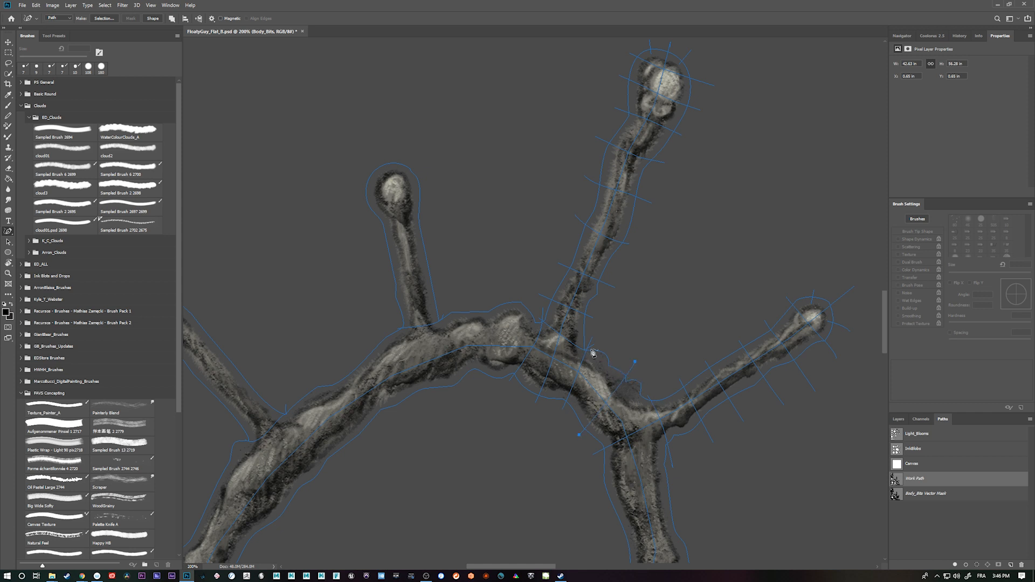
{"action": "mouse_move", "coordinate": [597, 356]}
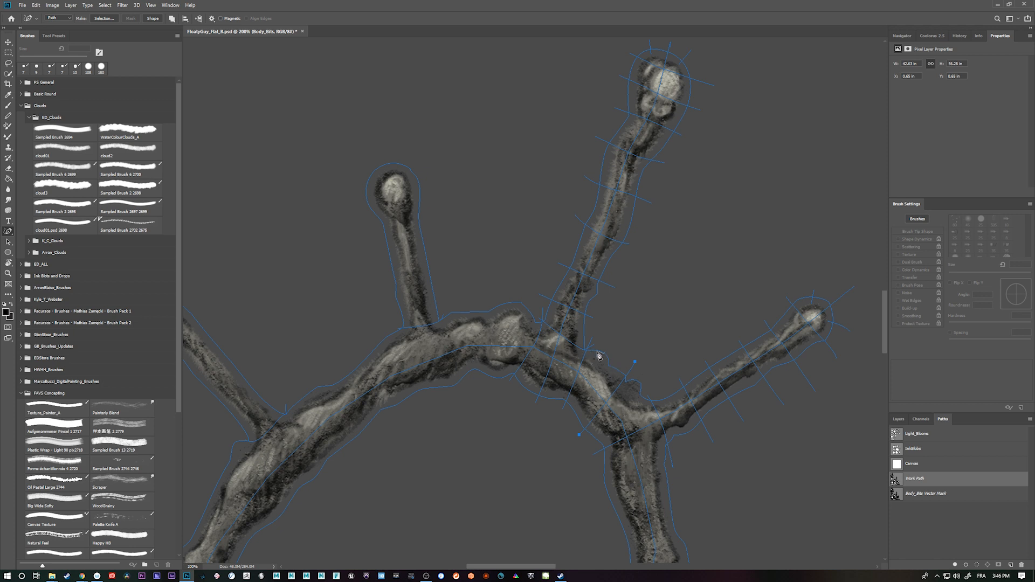
{"action": "mouse_move", "coordinate": [576, 424]}
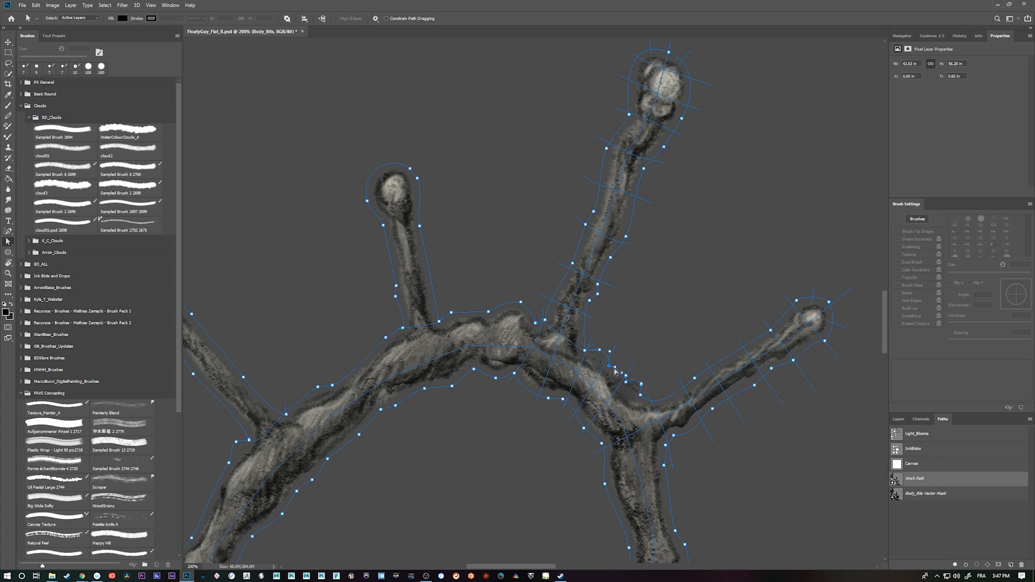
{"action": "left_click", "coordinate": [9, 232]}
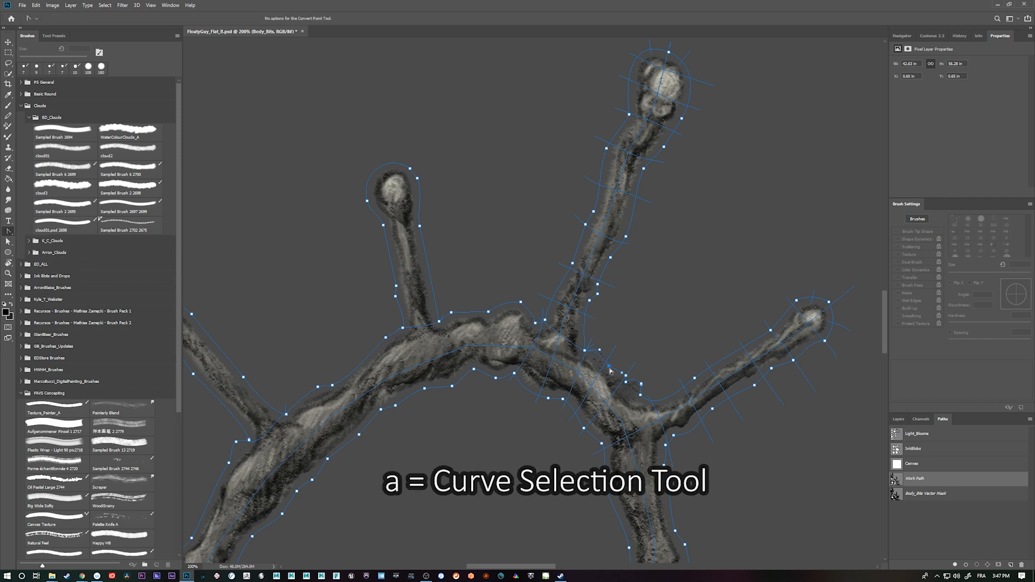
{"action": "key", "text": "a"}
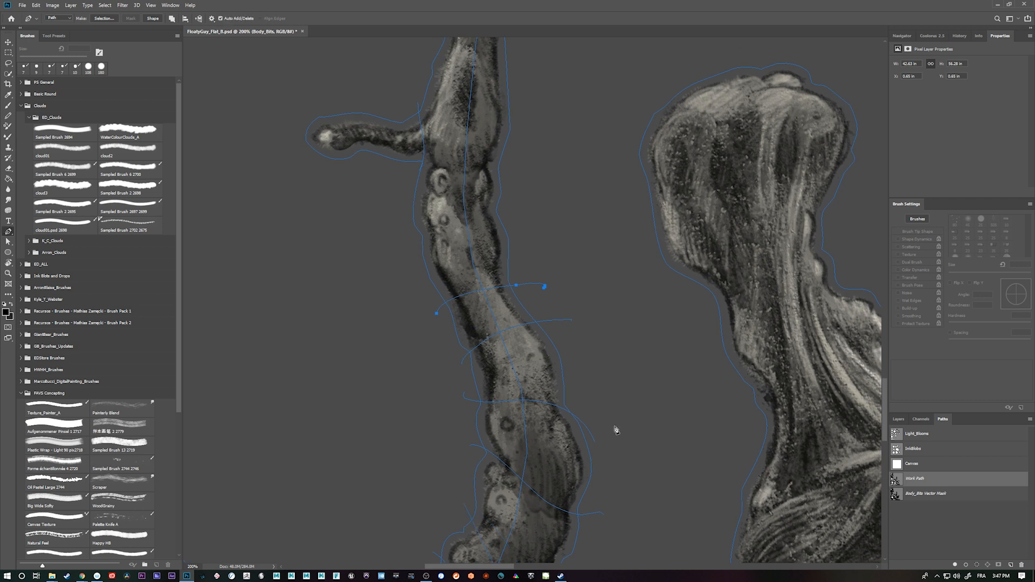
{"action": "mouse_move", "coordinate": [454, 318]}
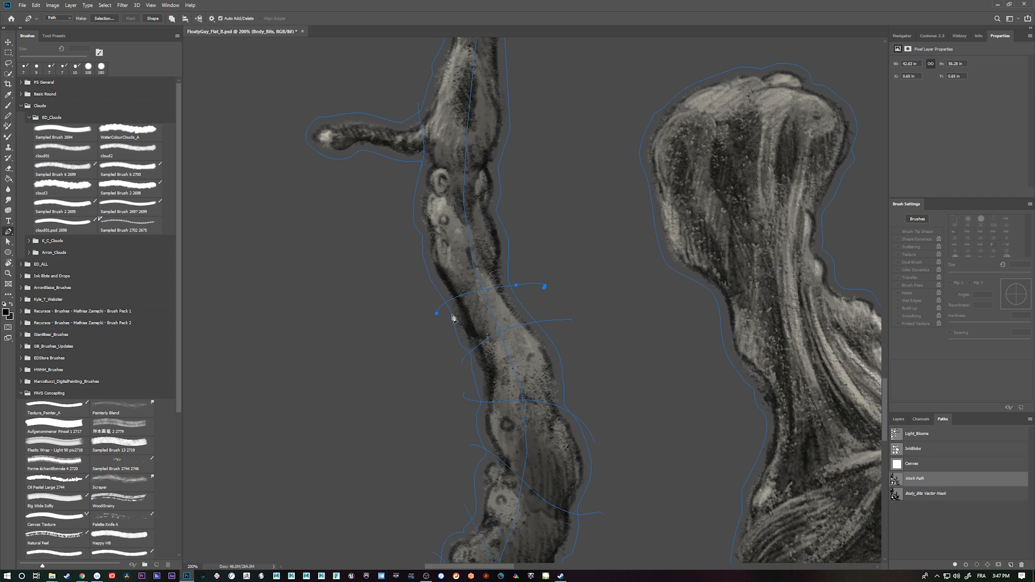
{"action": "mouse_move", "coordinate": [528, 346]}
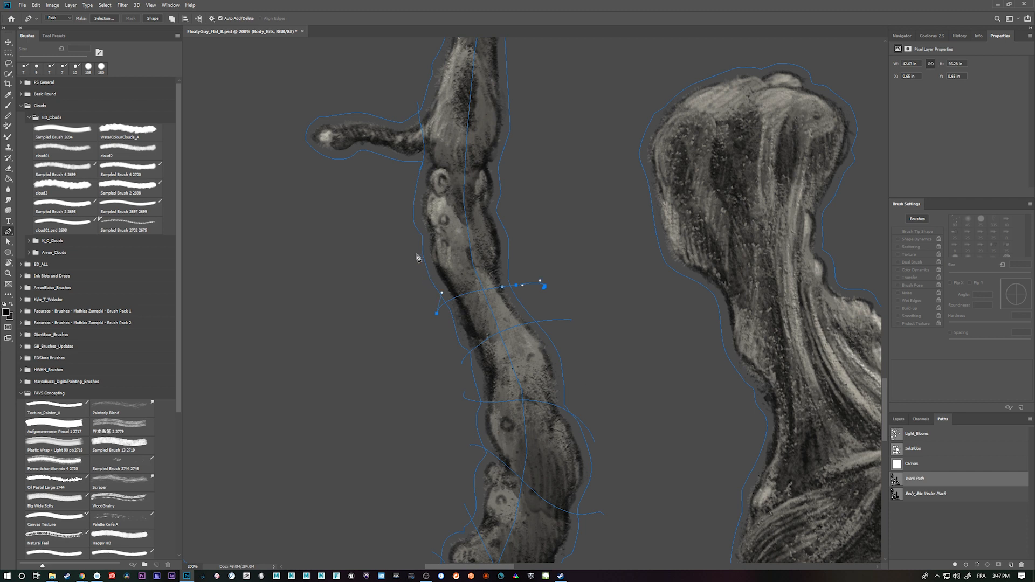
{"action": "mouse_move", "coordinate": [407, 258]}
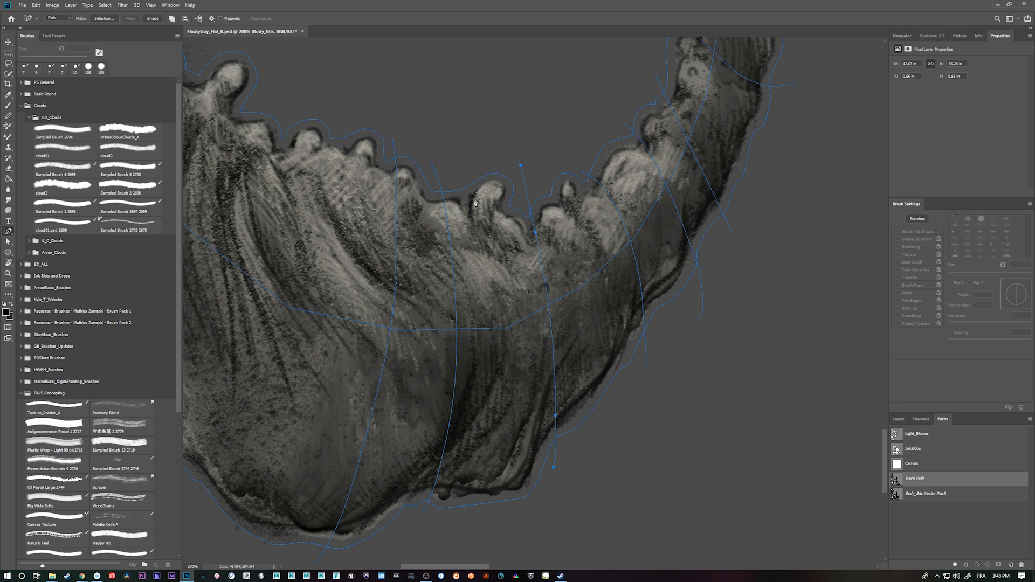
{"action": "mouse_move", "coordinate": [484, 202]}
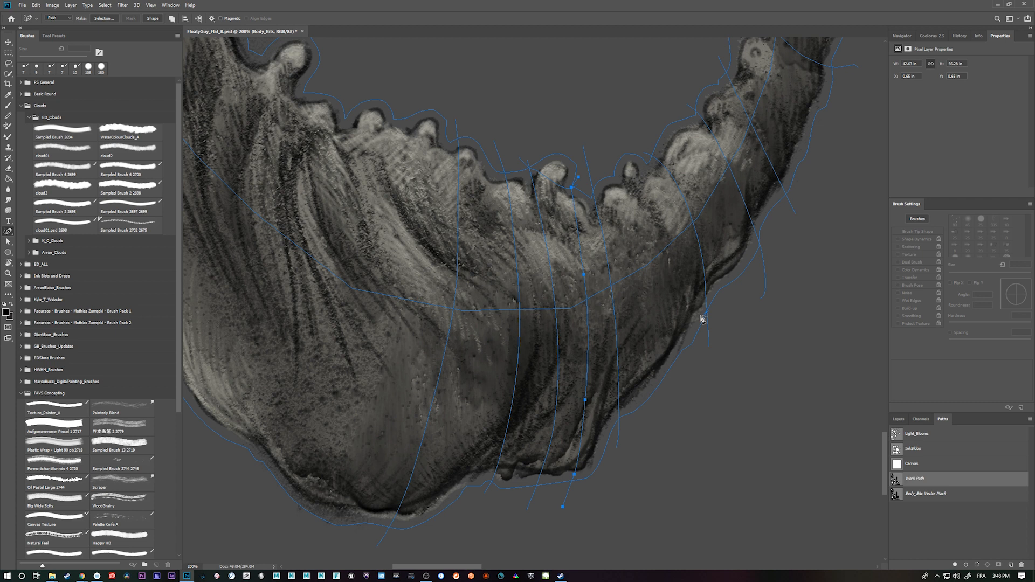
{"action": "mouse_move", "coordinate": [683, 324]}
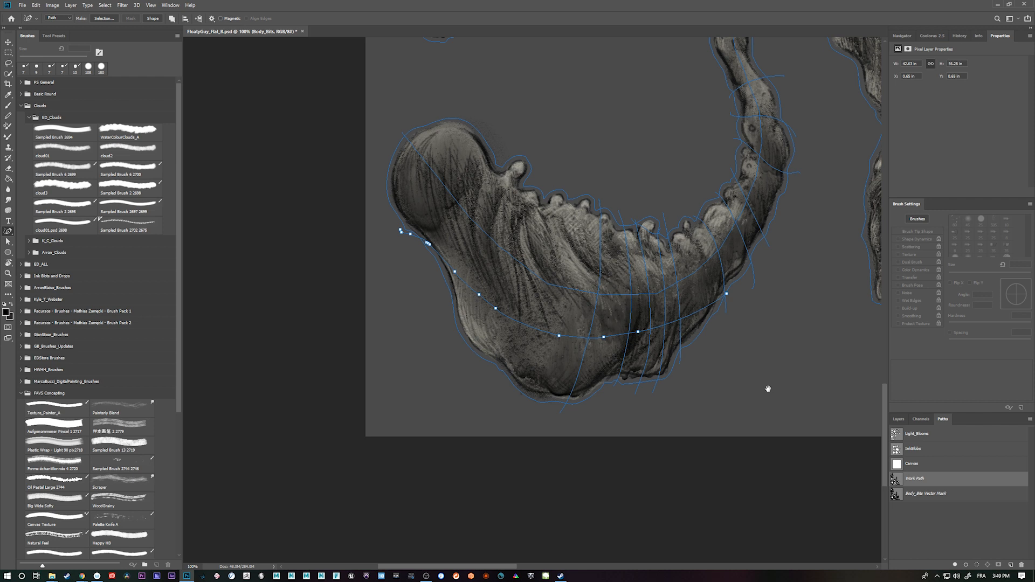
{"action": "mouse_move", "coordinate": [512, 386]}
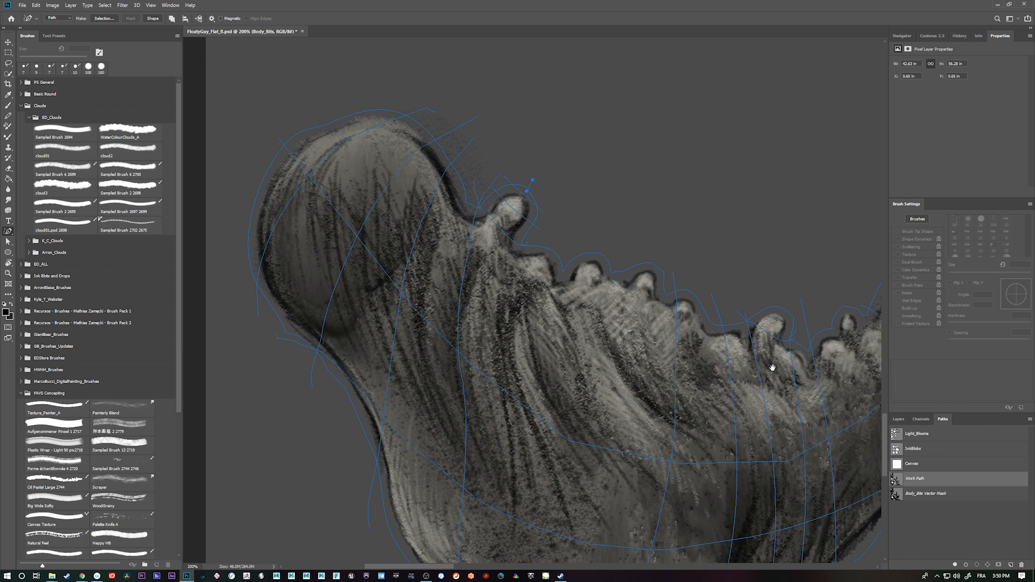
{"action": "mouse_move", "coordinate": [499, 301]}
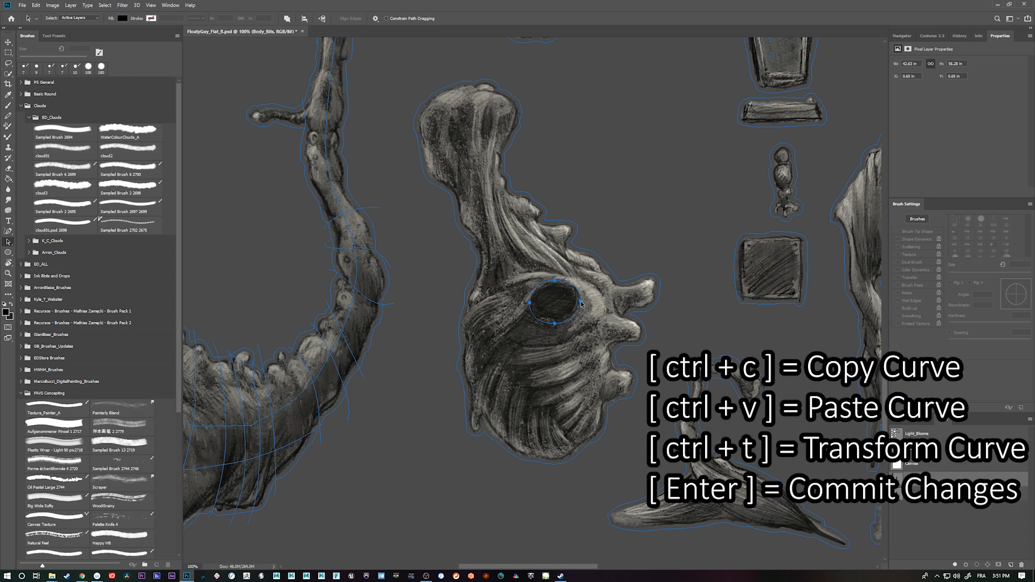
Scale a copy of the eye oval larger and commit the transform
{"action": "key", "text": "ctrl+t"}
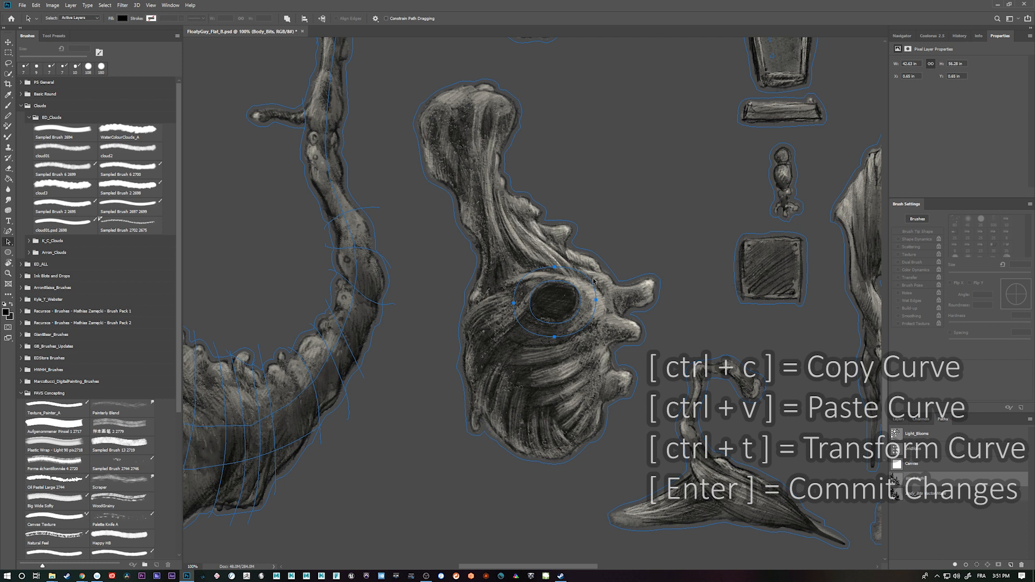
{"action": "key", "text": "ctrl+t"}
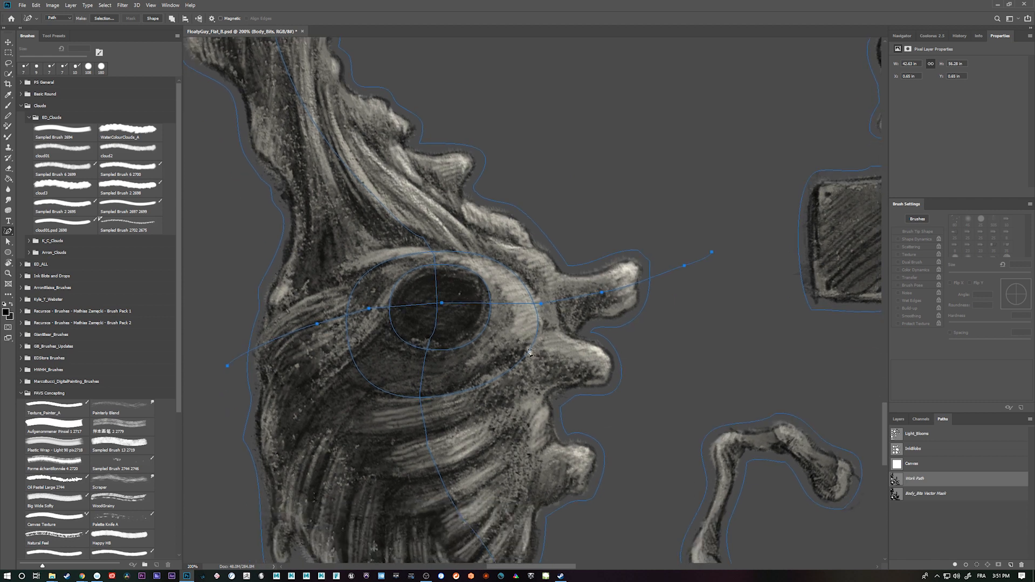
{"action": "mouse_move", "coordinate": [460, 295]}
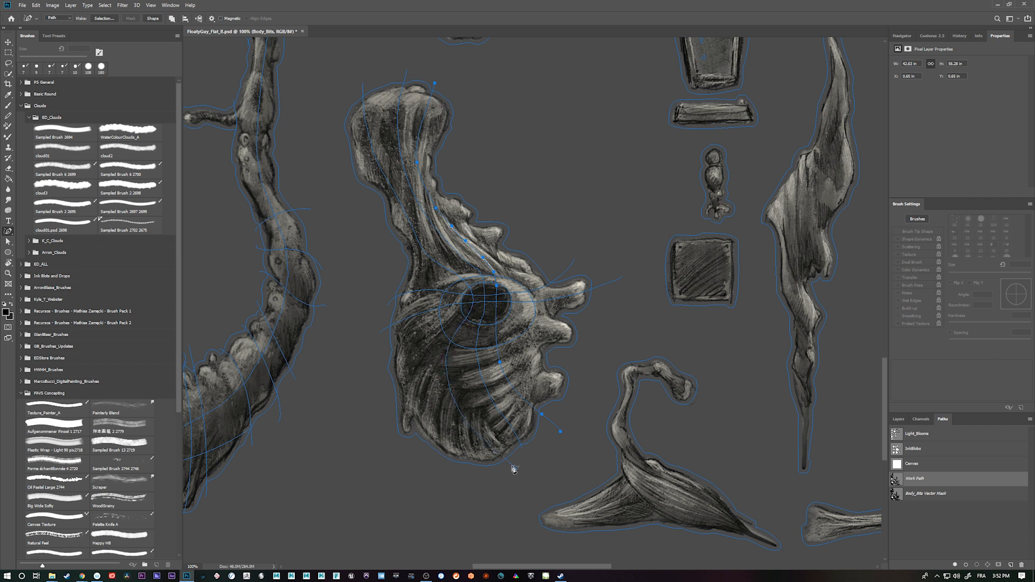
Scroll the view while drawing radial lines and a grid around the eye
{"action": "scroll", "scroll_direction": "up", "scroll_amount": 3}
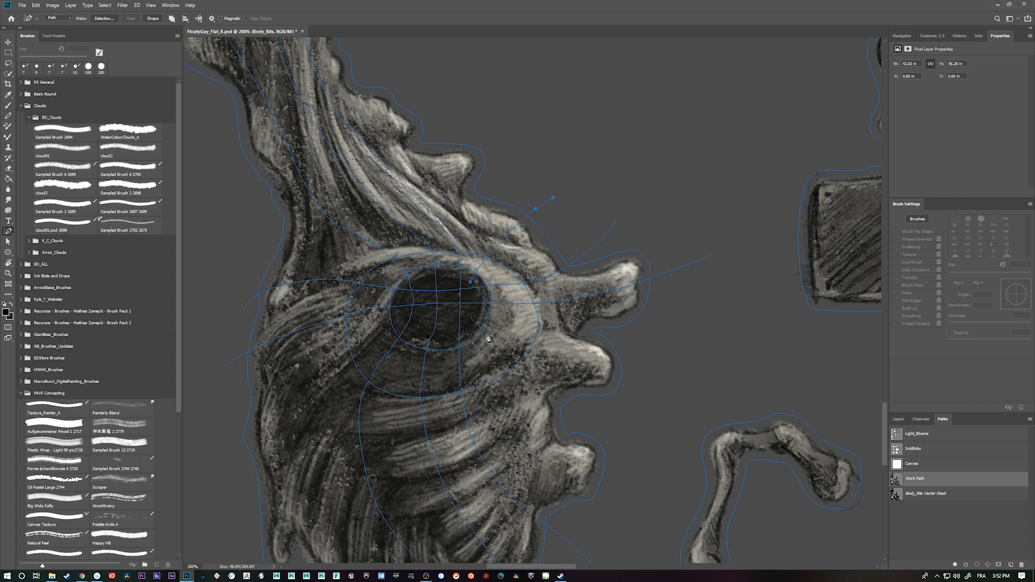
{"action": "mouse_move", "coordinate": [236, 435]}
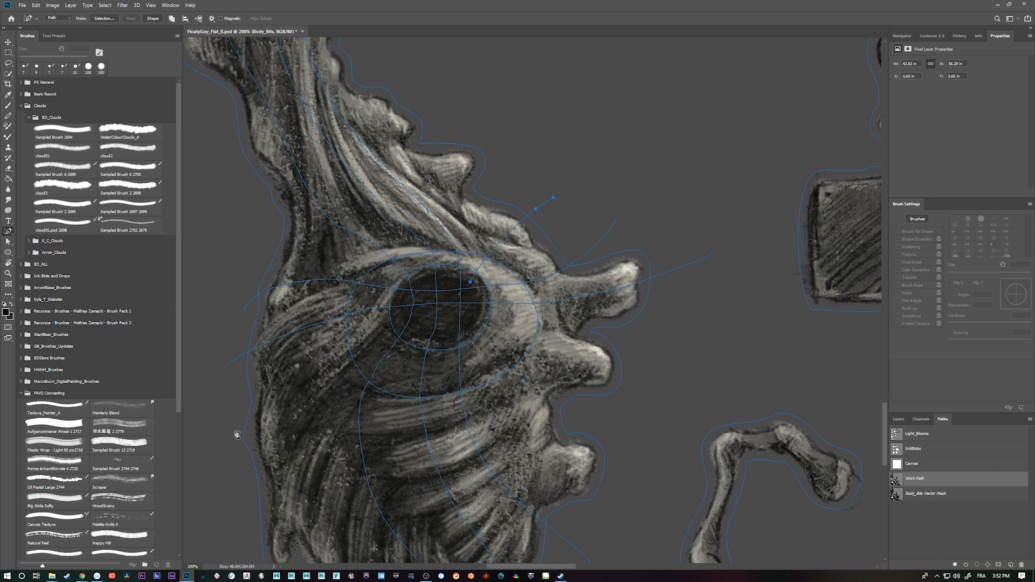
{"action": "mouse_move", "coordinate": [240, 465]}
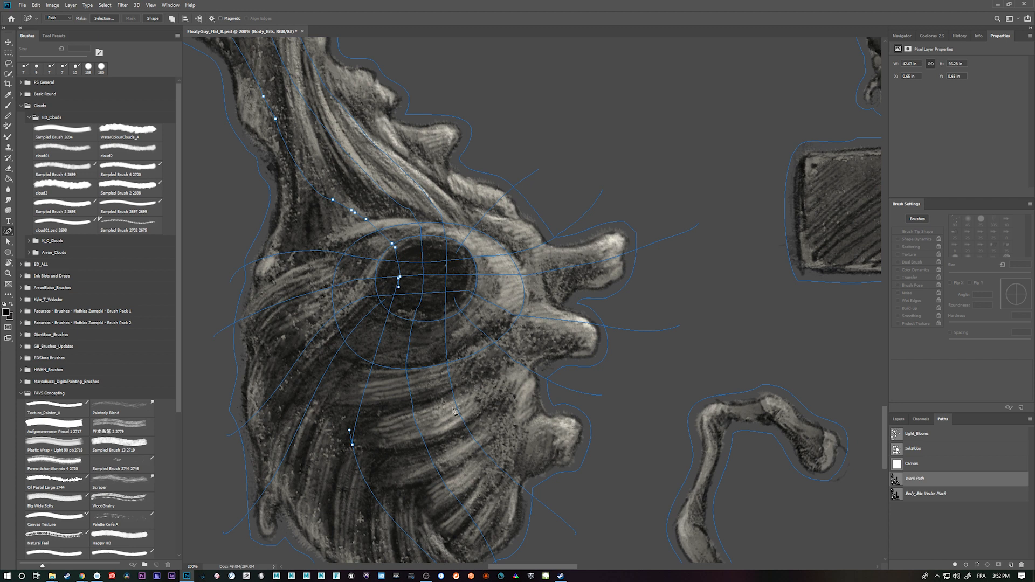
{"action": "mouse_move", "coordinate": [461, 497]}
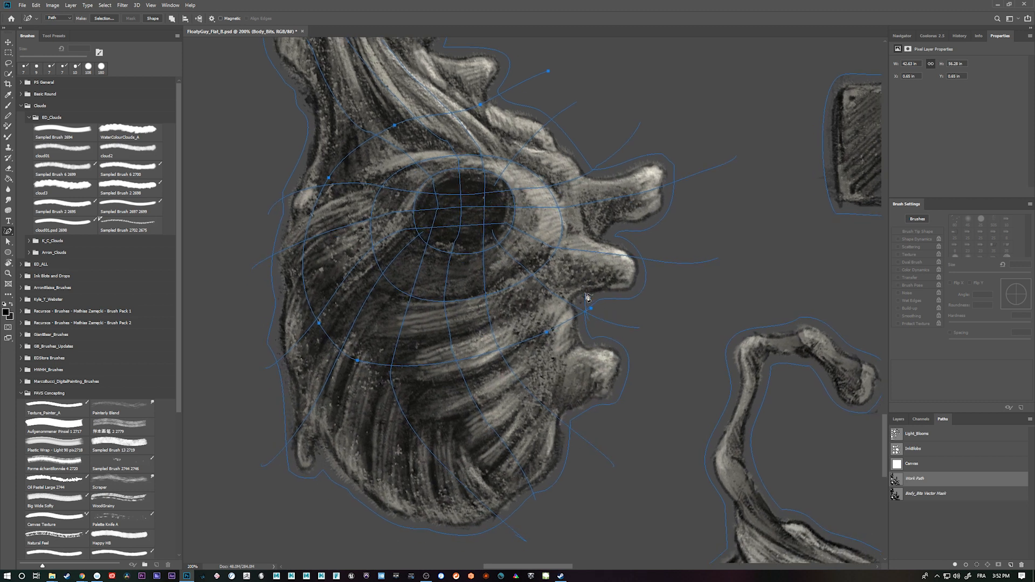
{"action": "mouse_move", "coordinate": [615, 246]}
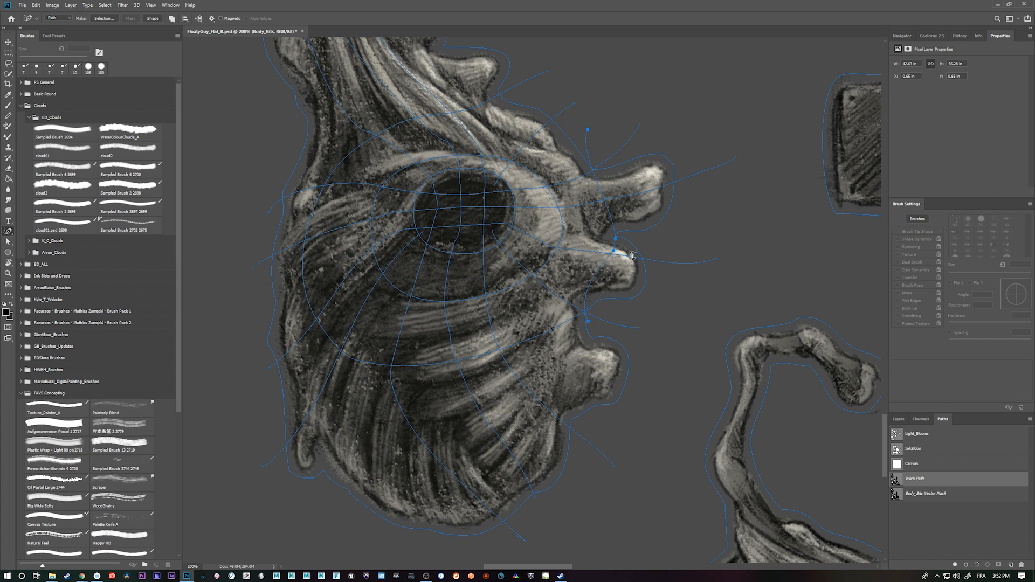
{"action": "mouse_move", "coordinate": [667, 257]}
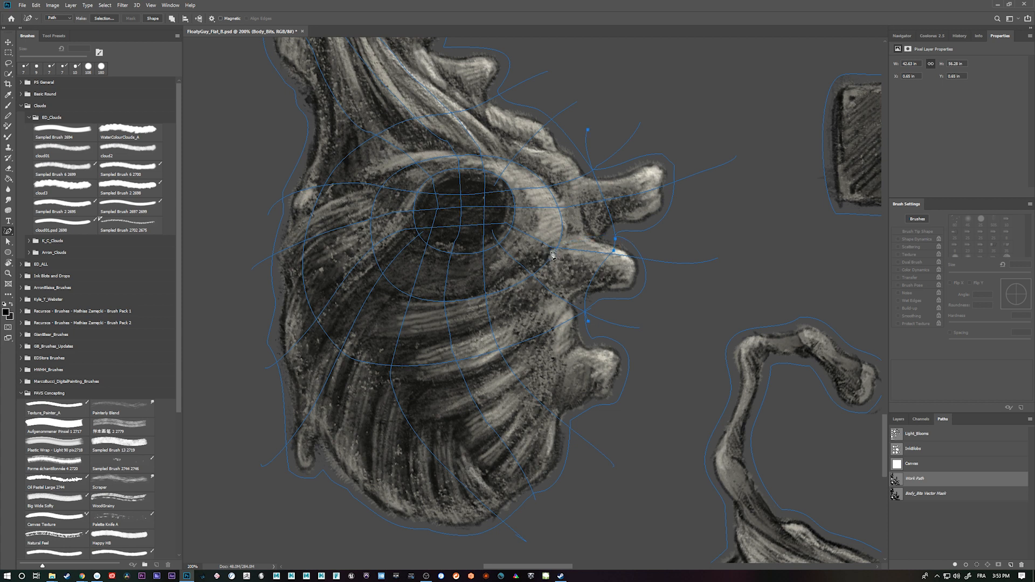
{"action": "mouse_move", "coordinate": [612, 242]}
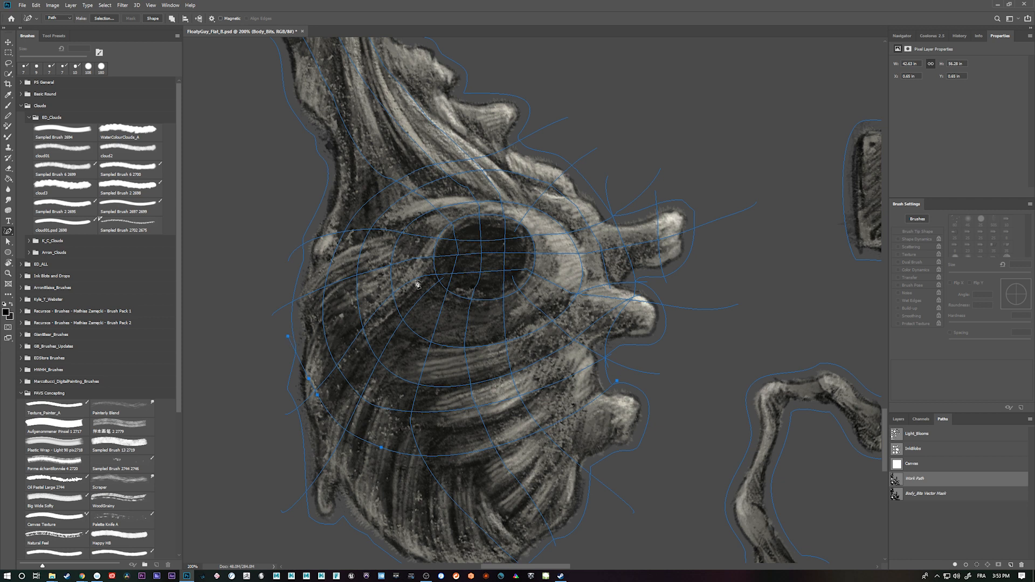
{"action": "scroll", "scroll_direction": "down", "scroll_amount": 3}
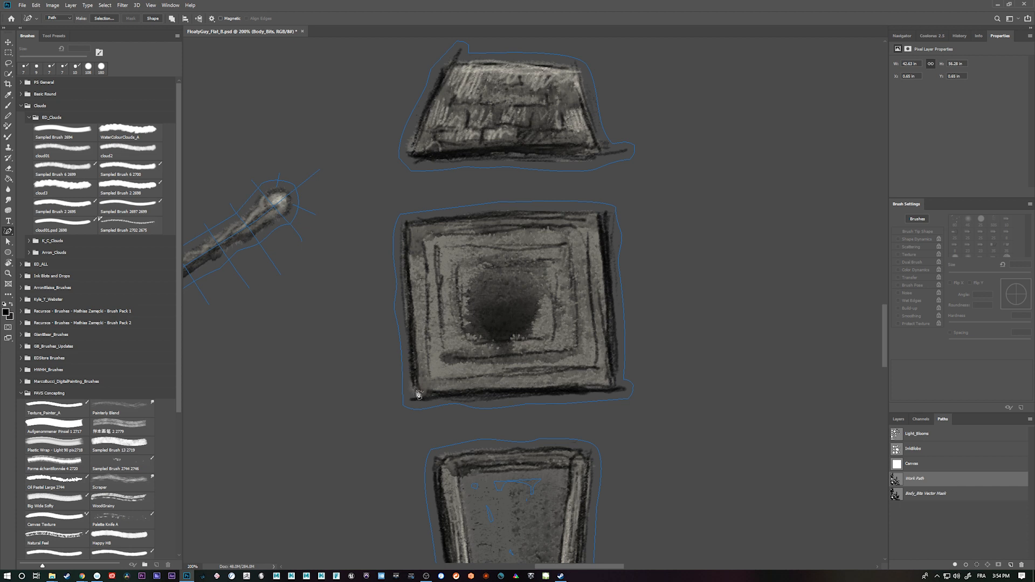
Switch from the Freeform Pen to the standard point-by-point Pen tool
{"action": "key", "text": "shift+p"}
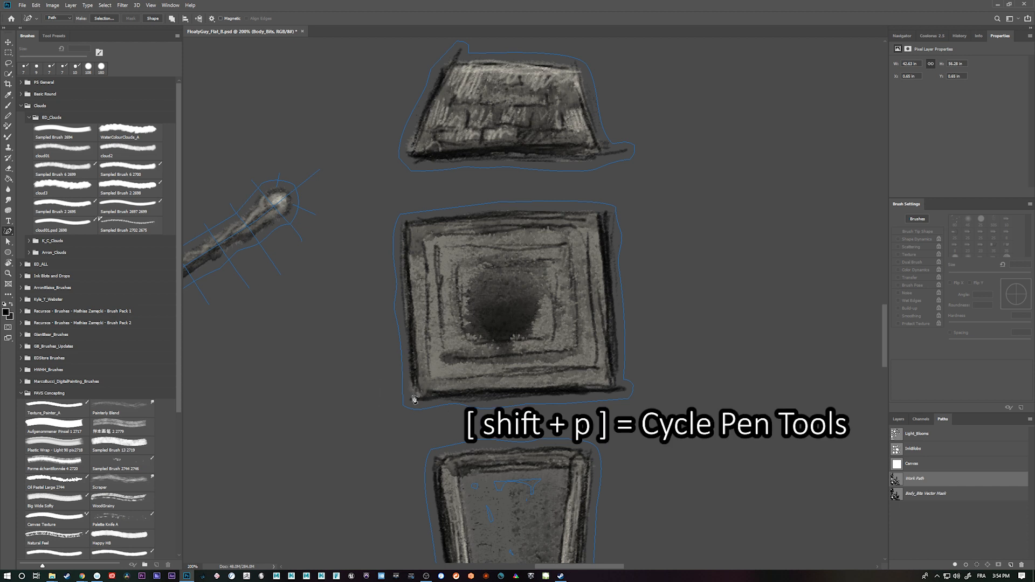
{"action": "key", "text": "shift+p"}
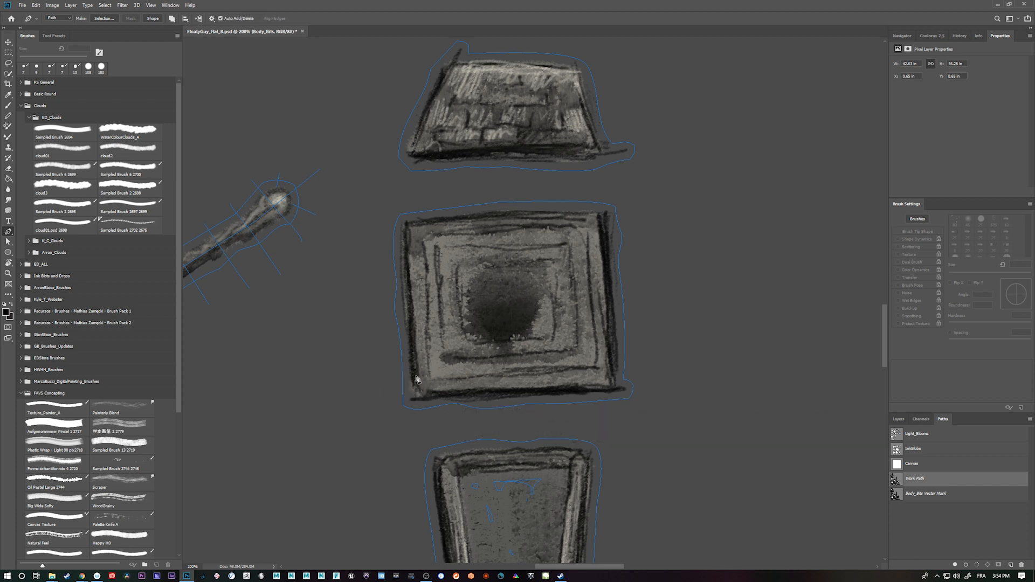
{"action": "mouse_move", "coordinate": [423, 397]}
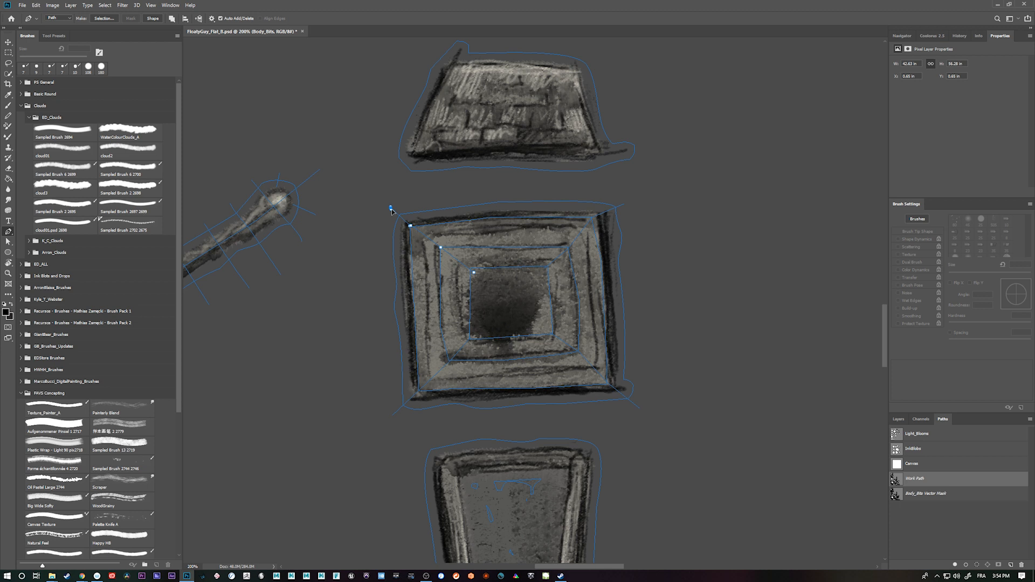
{"action": "mouse_move", "coordinate": [644, 300]}
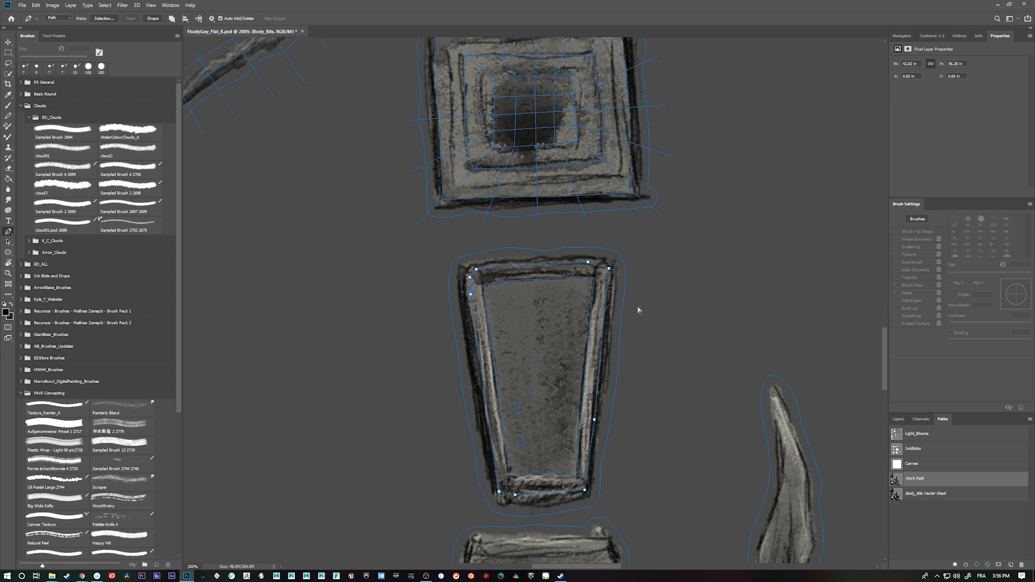
{"action": "mouse_move", "coordinate": [580, 327]}
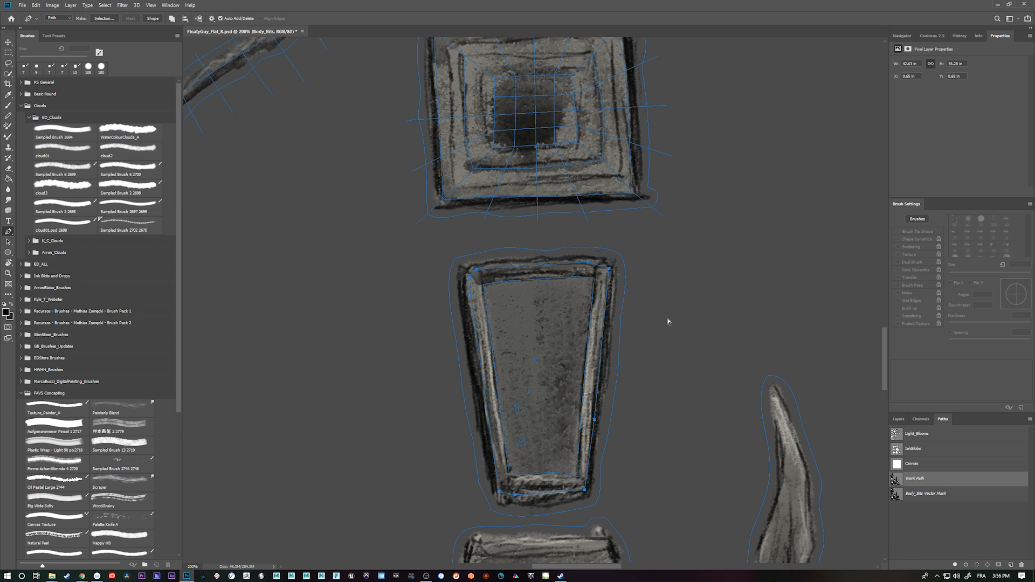
{"action": "mouse_move", "coordinate": [665, 274]}
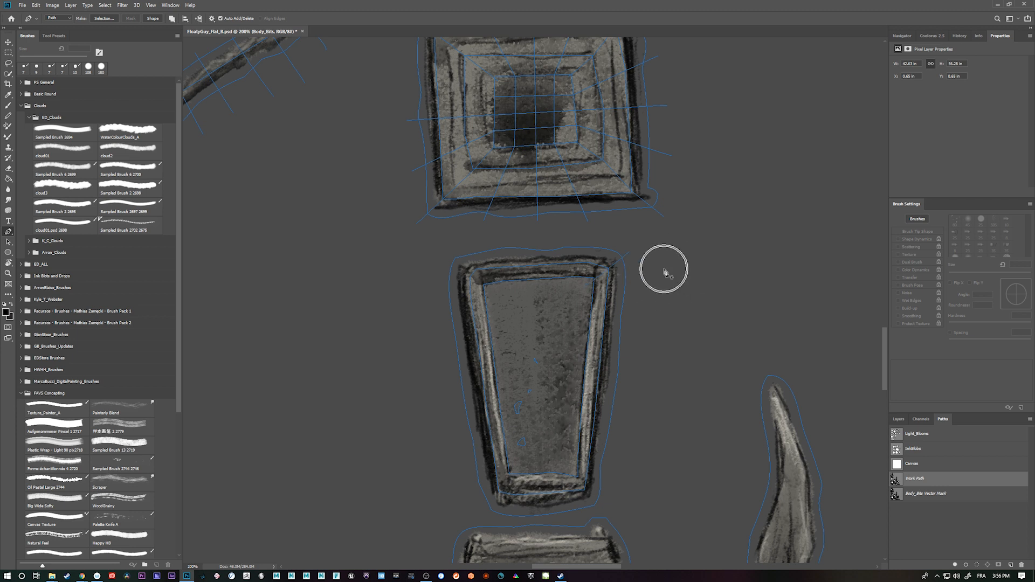
{"action": "mouse_move", "coordinate": [512, 472]}
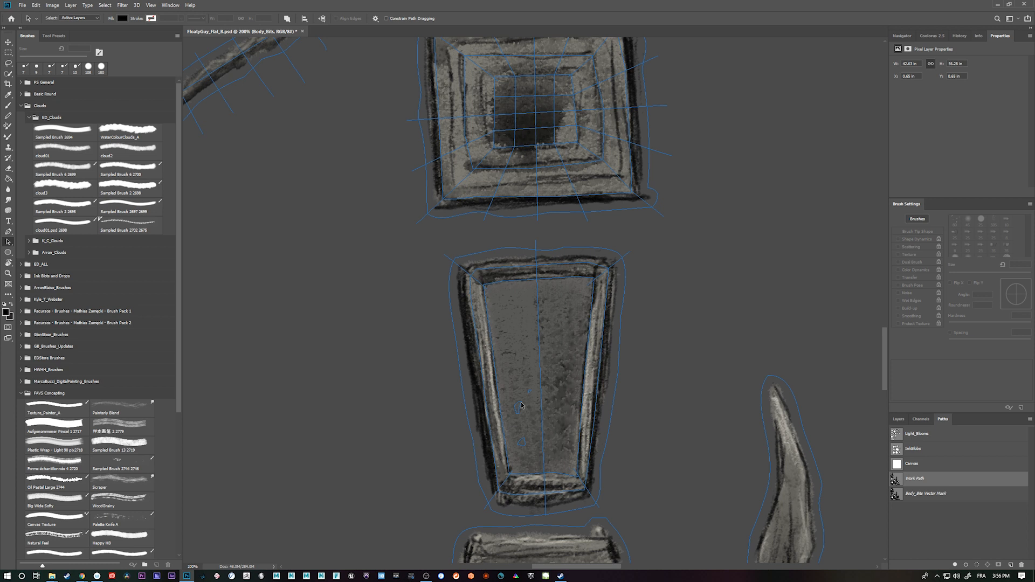
{"action": "mouse_move", "coordinate": [533, 435]}
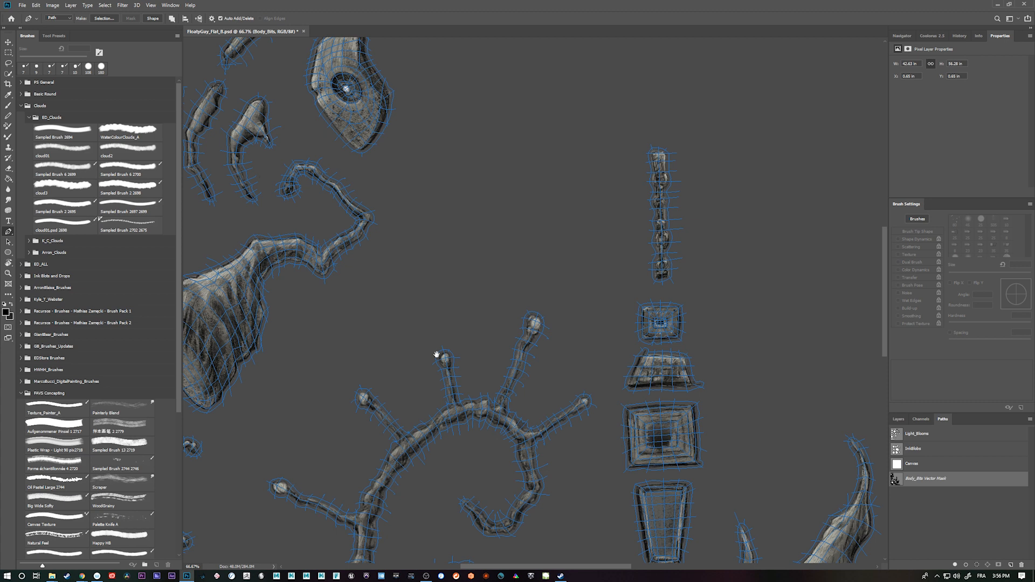
Scroll the view back to the meshed shell-shaped eye piece
{"action": "scroll", "scroll_direction": "up", "scroll_amount": 3}
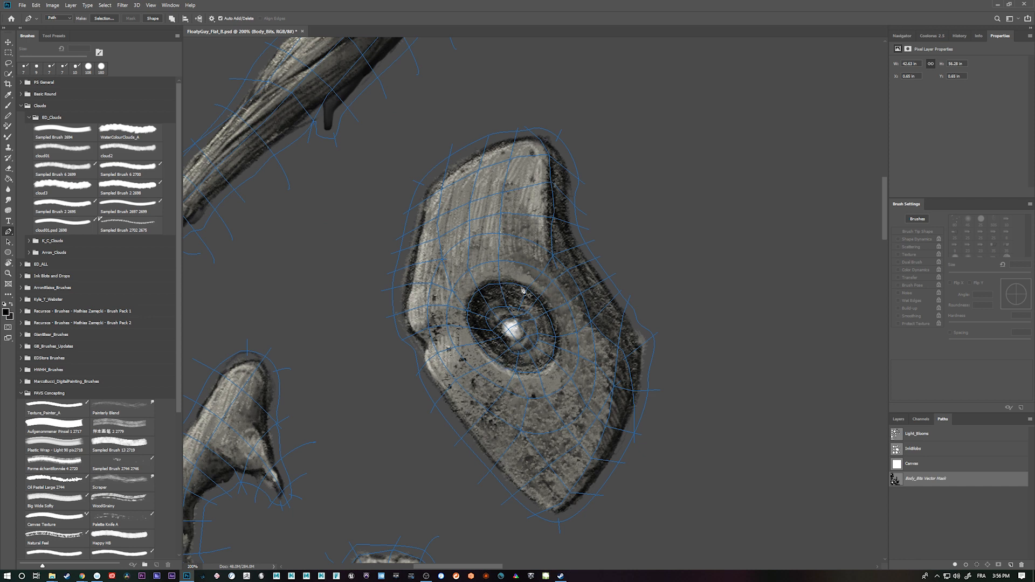
{"action": "mouse_move", "coordinate": [488, 284]}
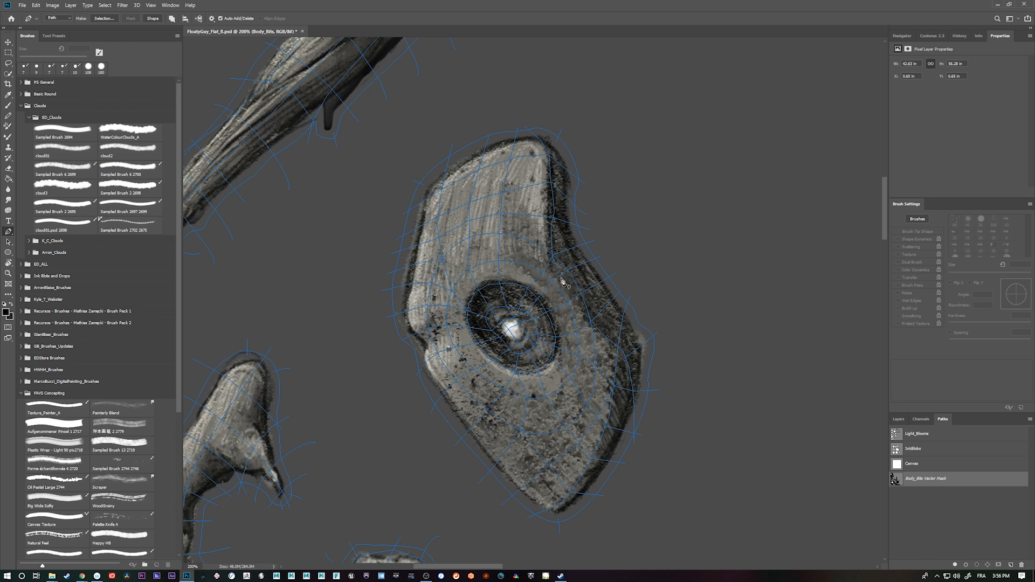
{"action": "mouse_move", "coordinate": [585, 294]}
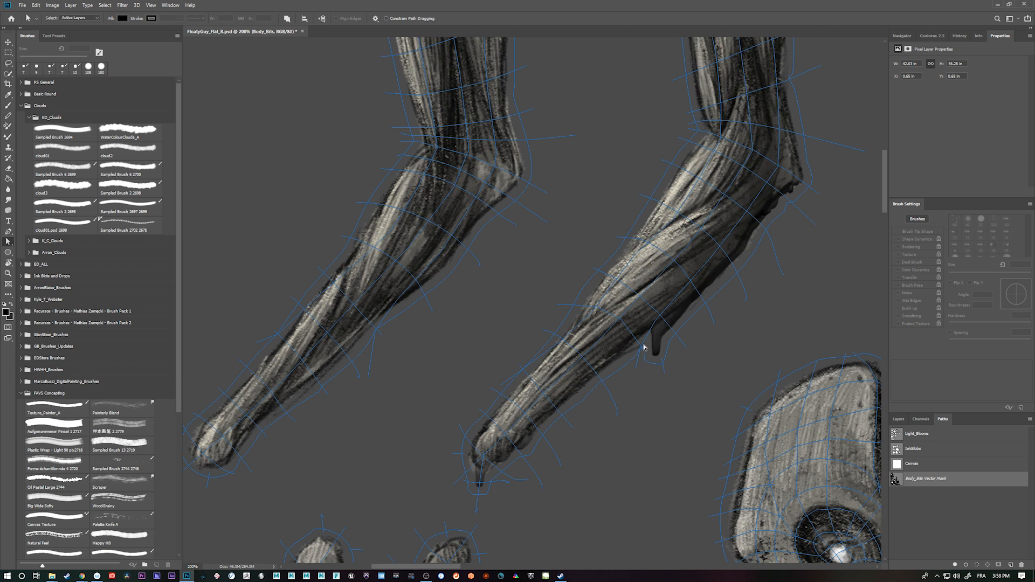
{"action": "mouse_move", "coordinate": [656, 362]}
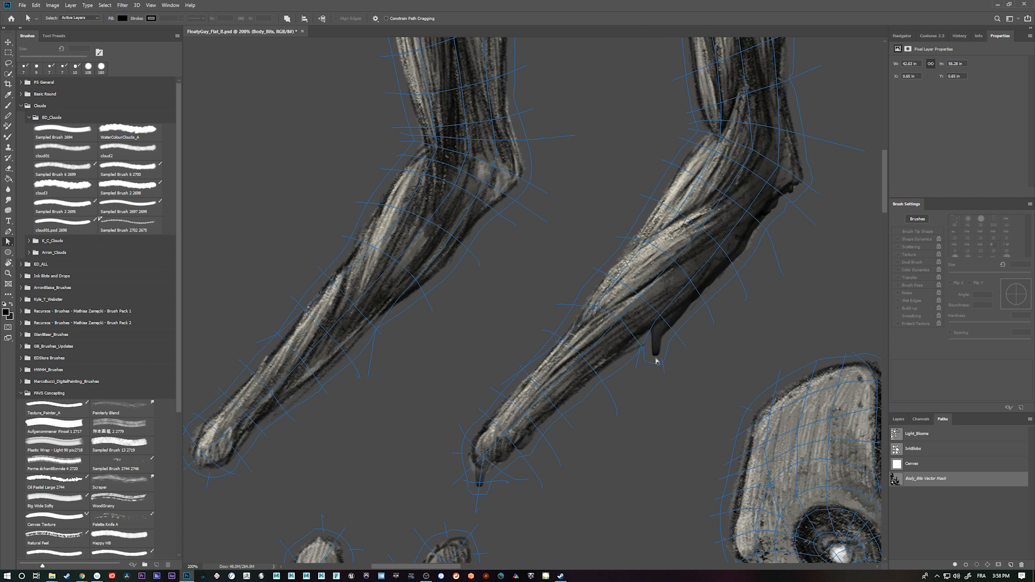
{"action": "mouse_move", "coordinate": [664, 373]}
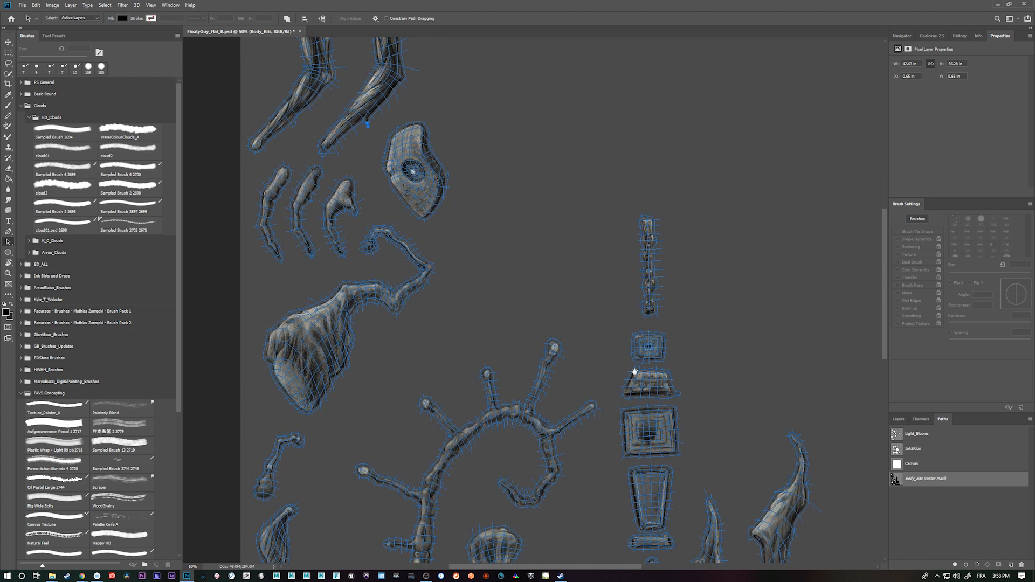
Zoom out to review the meshed leg pieces and all body bits
{"action": "scroll", "scroll_direction": "down", "scroll_amount": 3}
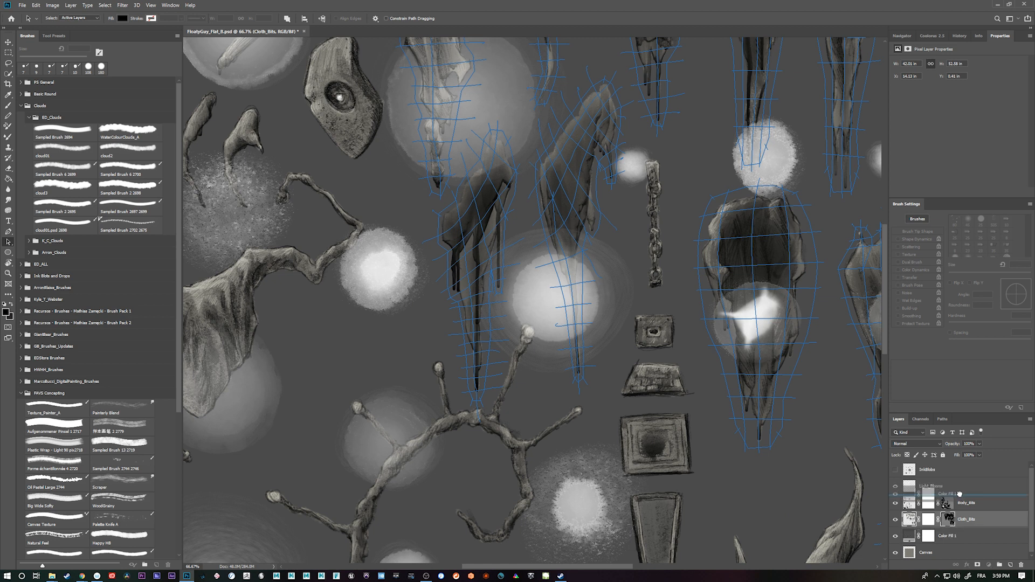
Show the Light_Blooms layer alone to isolate the light orbs
{"action": "left_click", "coordinate": [947, 503]}
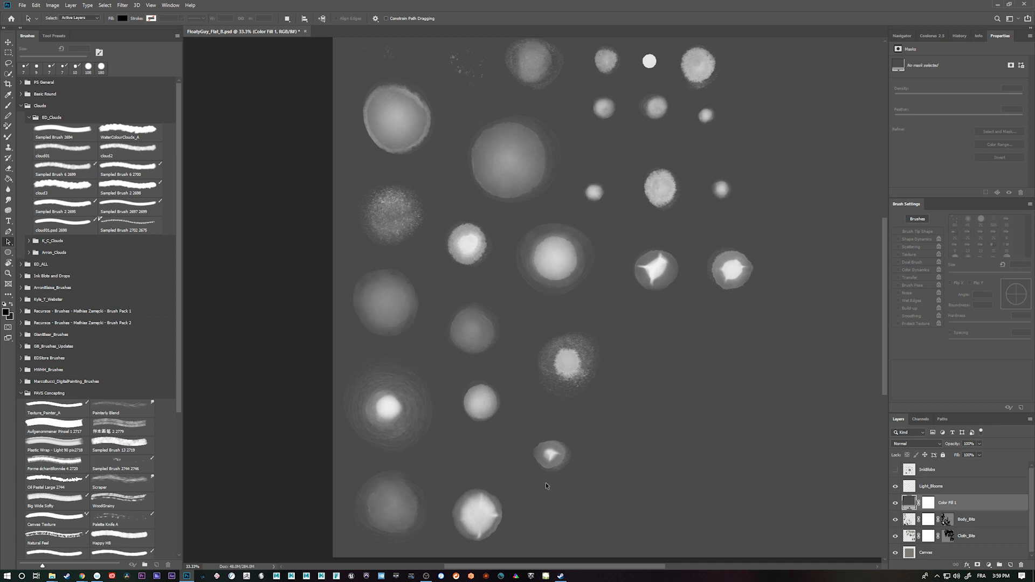
{"action": "mouse_move", "coordinate": [561, 330]}
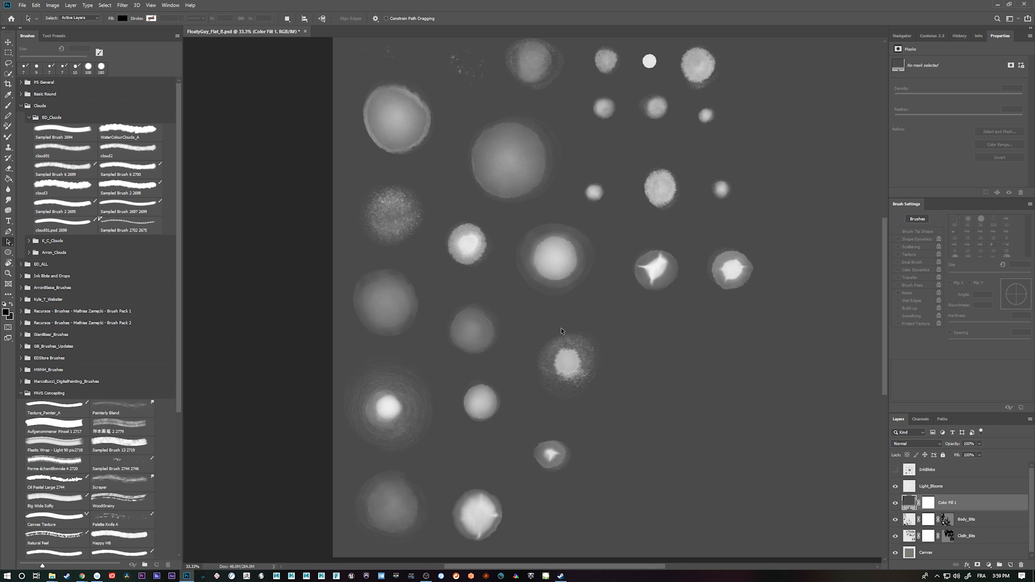
{"action": "mouse_move", "coordinate": [566, 432]}
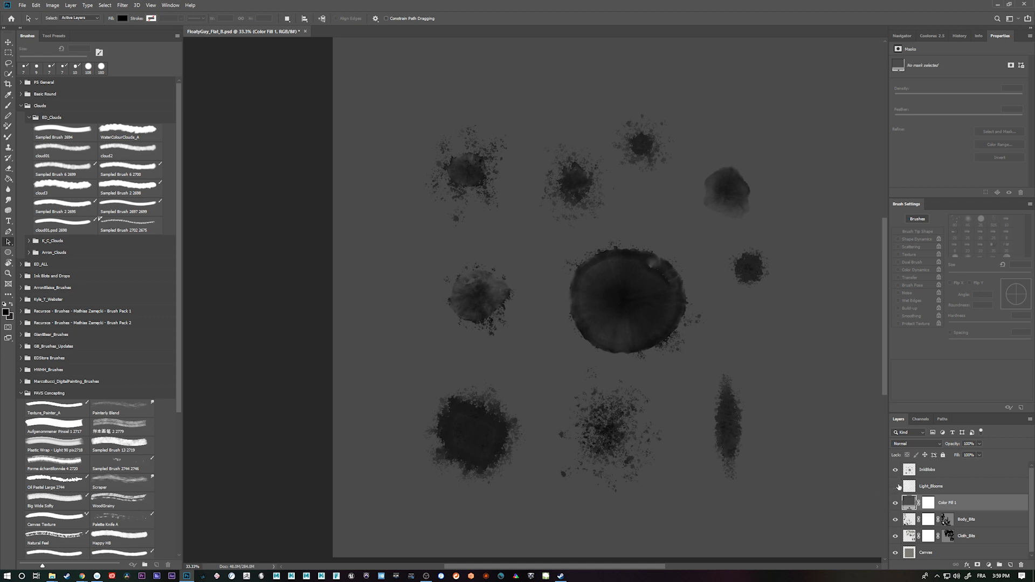
Select the InkBlobs layer to start meshing the ink blots
{"action": "left_click", "coordinate": [895, 486]}
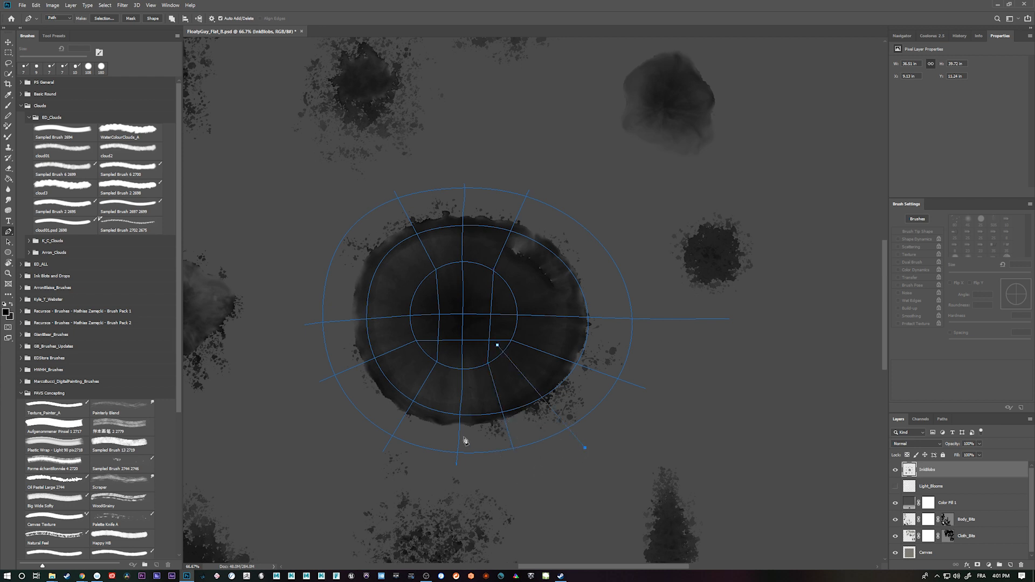
{"action": "mouse_move", "coordinate": [324, 450]}
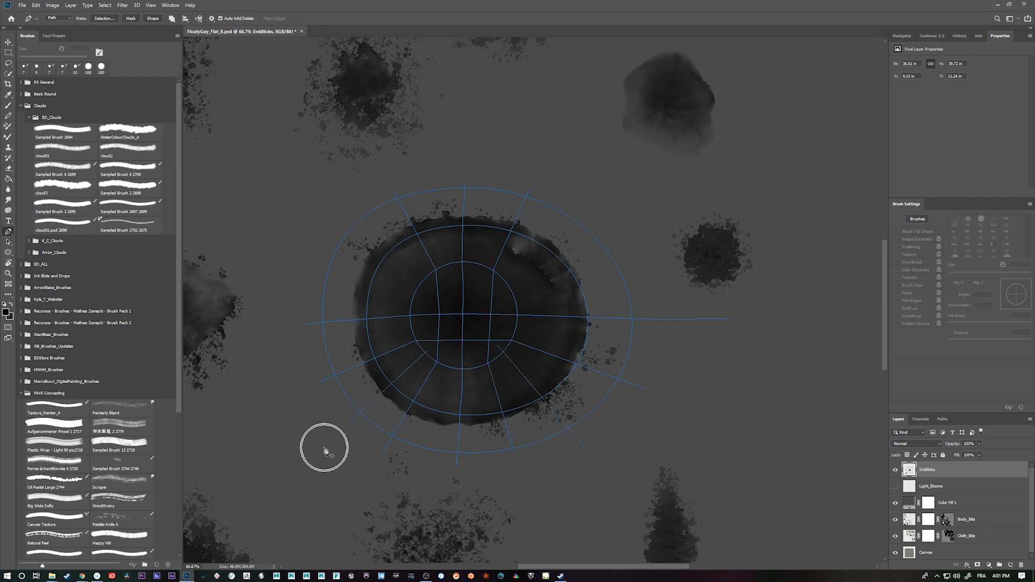
{"action": "mouse_move", "coordinate": [426, 292]}
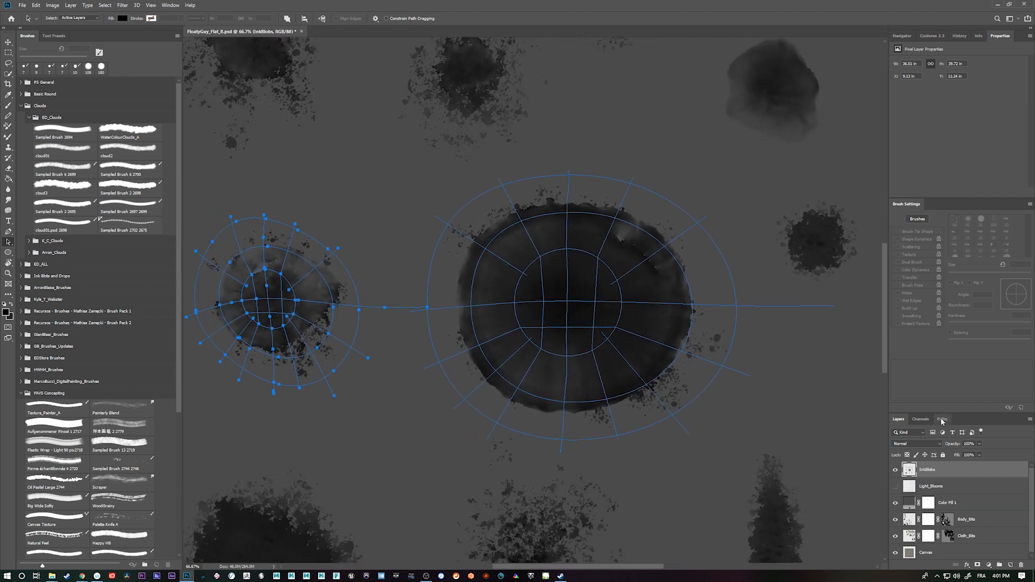
Load the Light_Blooms circle paths and turn Body_Bits and cloth layers back on
{"action": "left_click", "coordinate": [943, 419]}
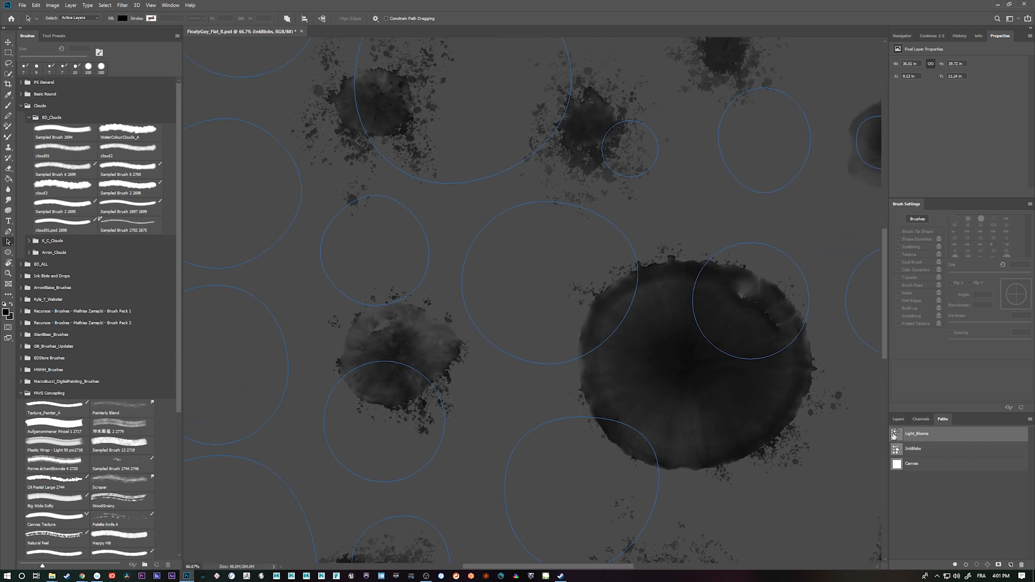
{"action": "left_click", "coordinate": [899, 419]}
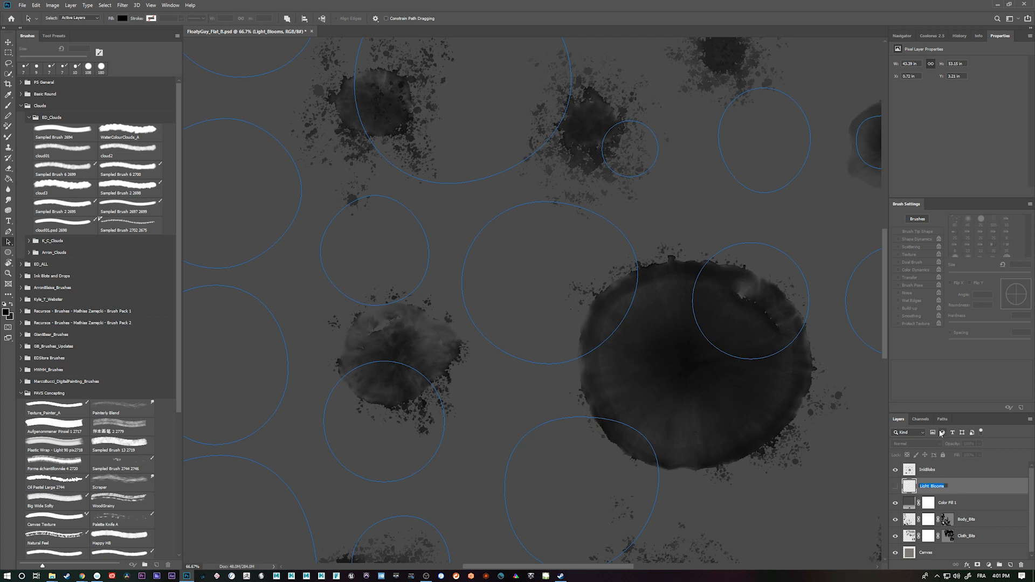
{"action": "left_click", "coordinate": [942, 418]}
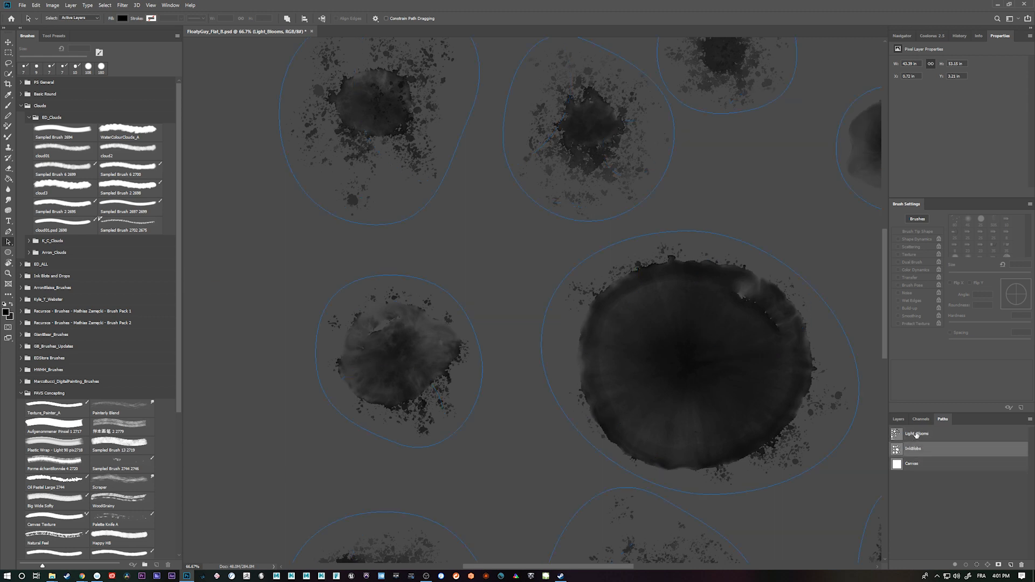
{"action": "left_click", "coordinate": [899, 418]}
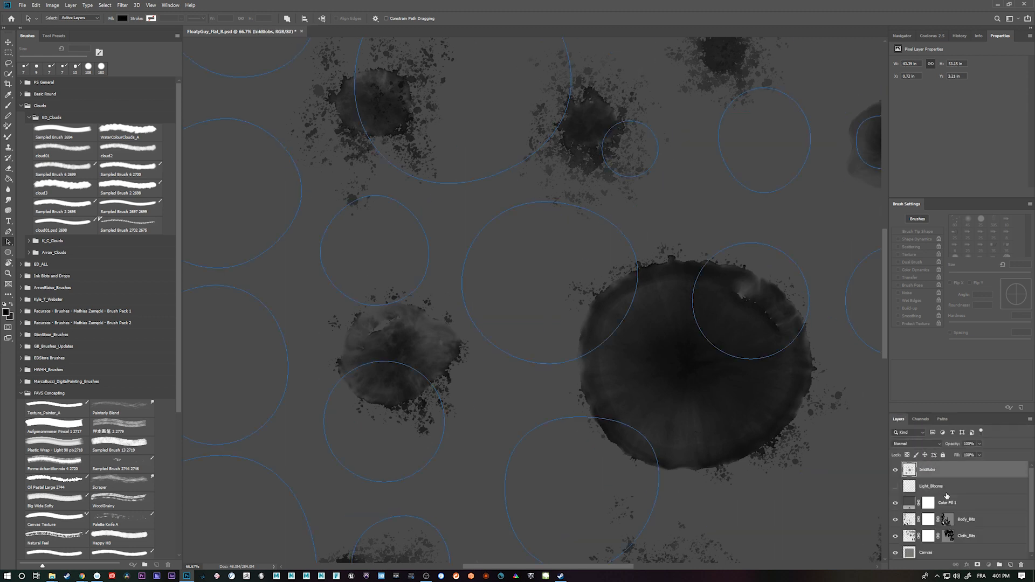
{"action": "left_click", "coordinate": [966, 506]}
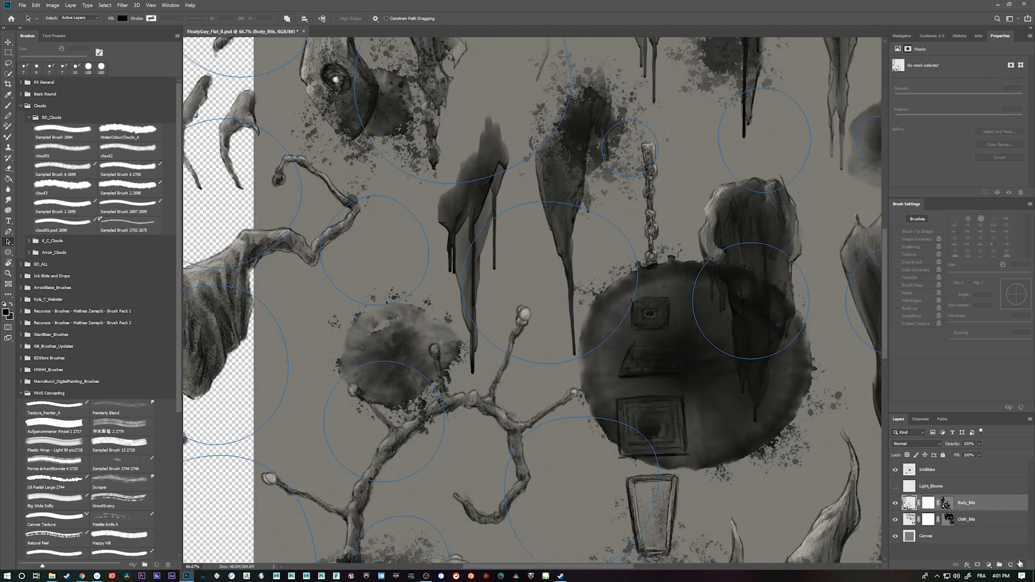